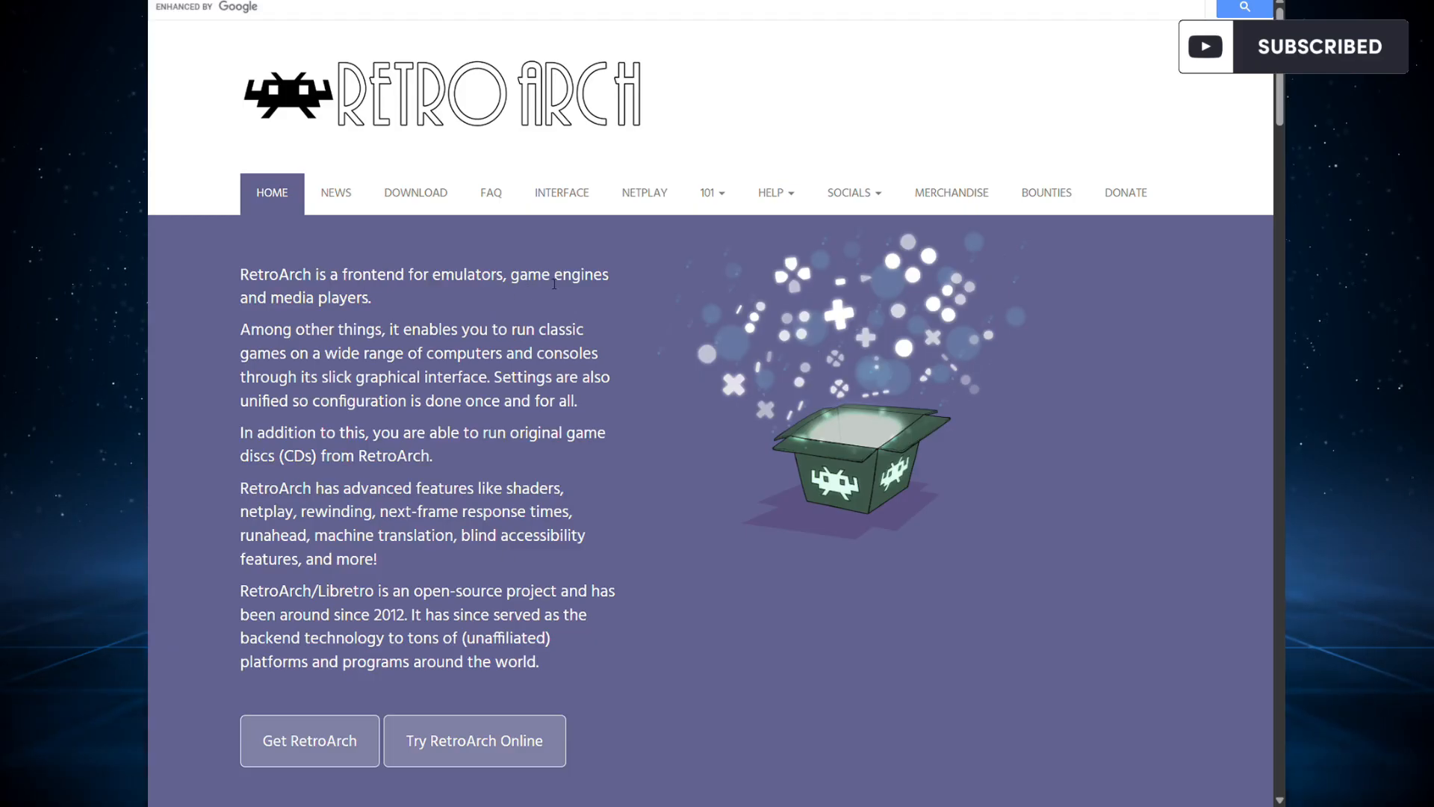
Scroll the Interface page through Overview, Playlists, Customizable and Quick Guides.
scroll("down", 3)
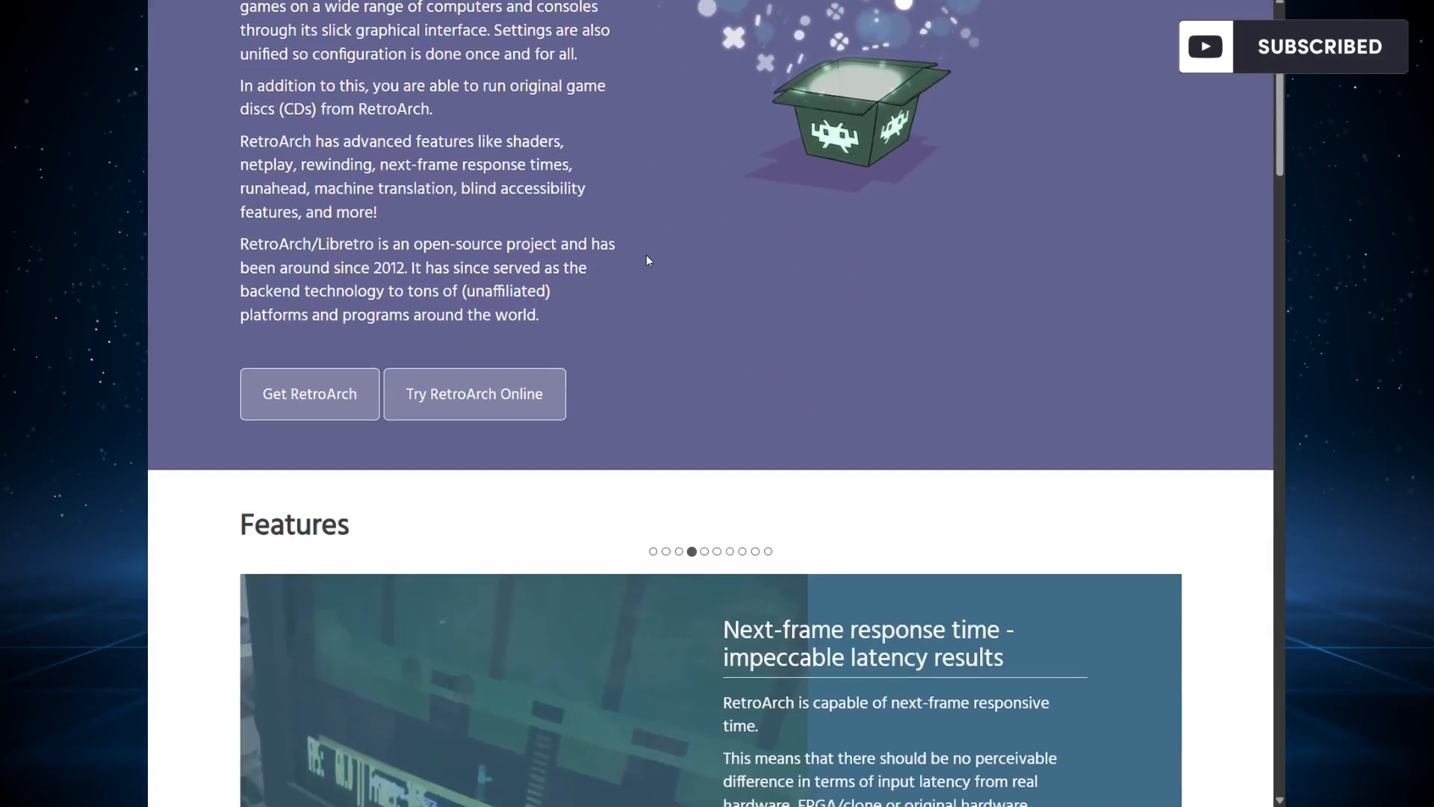
scroll("down", 3)
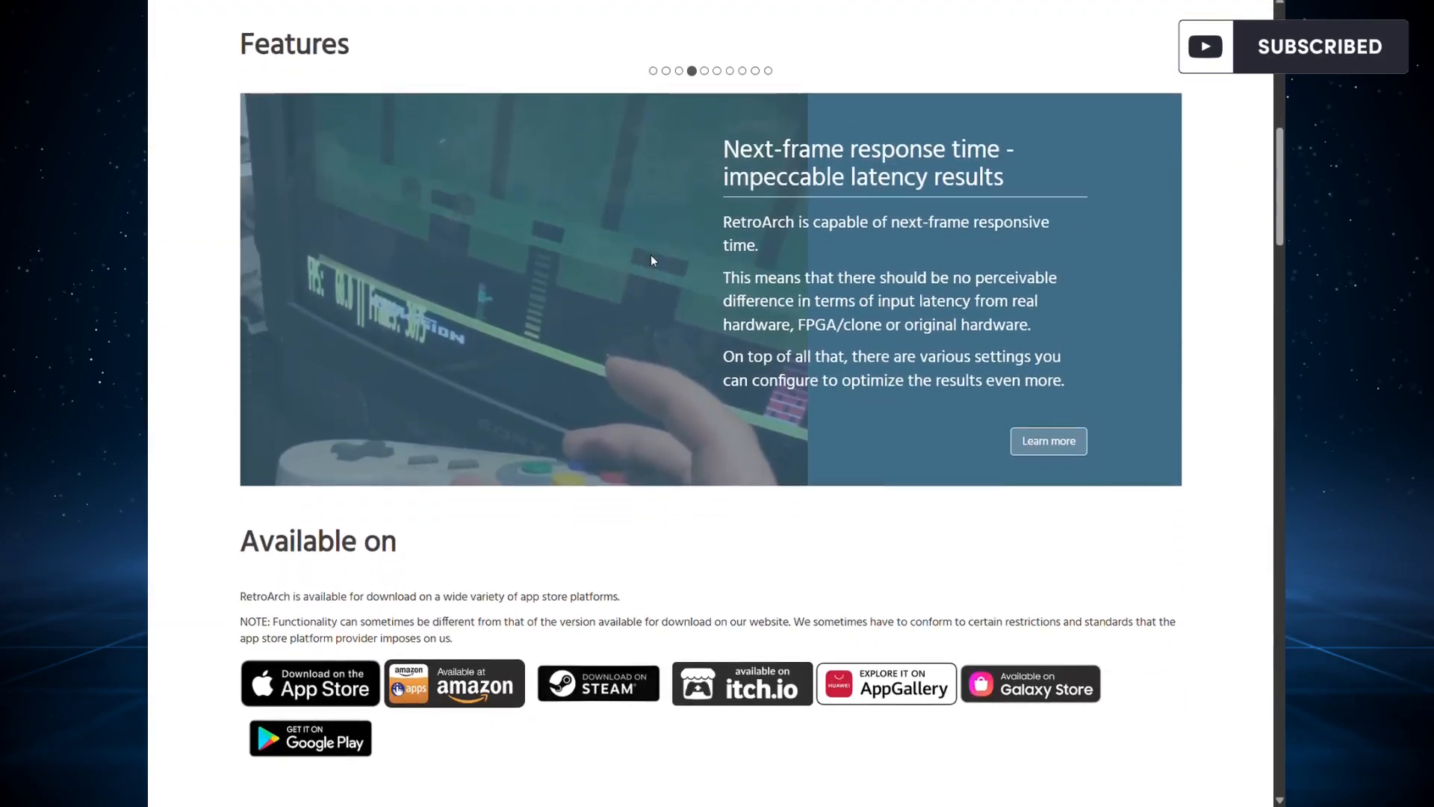
scroll("down", 3)
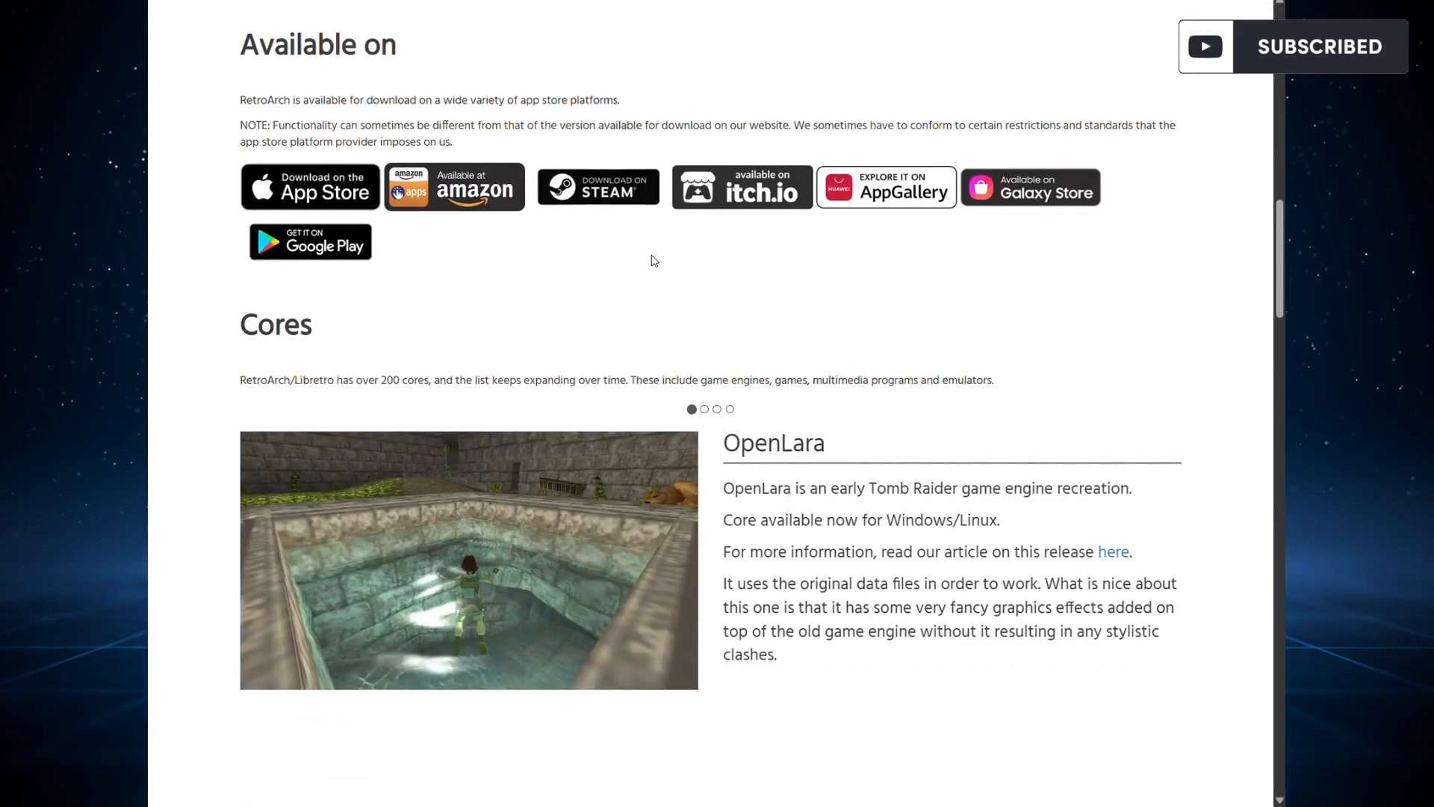
scroll("down", 3)
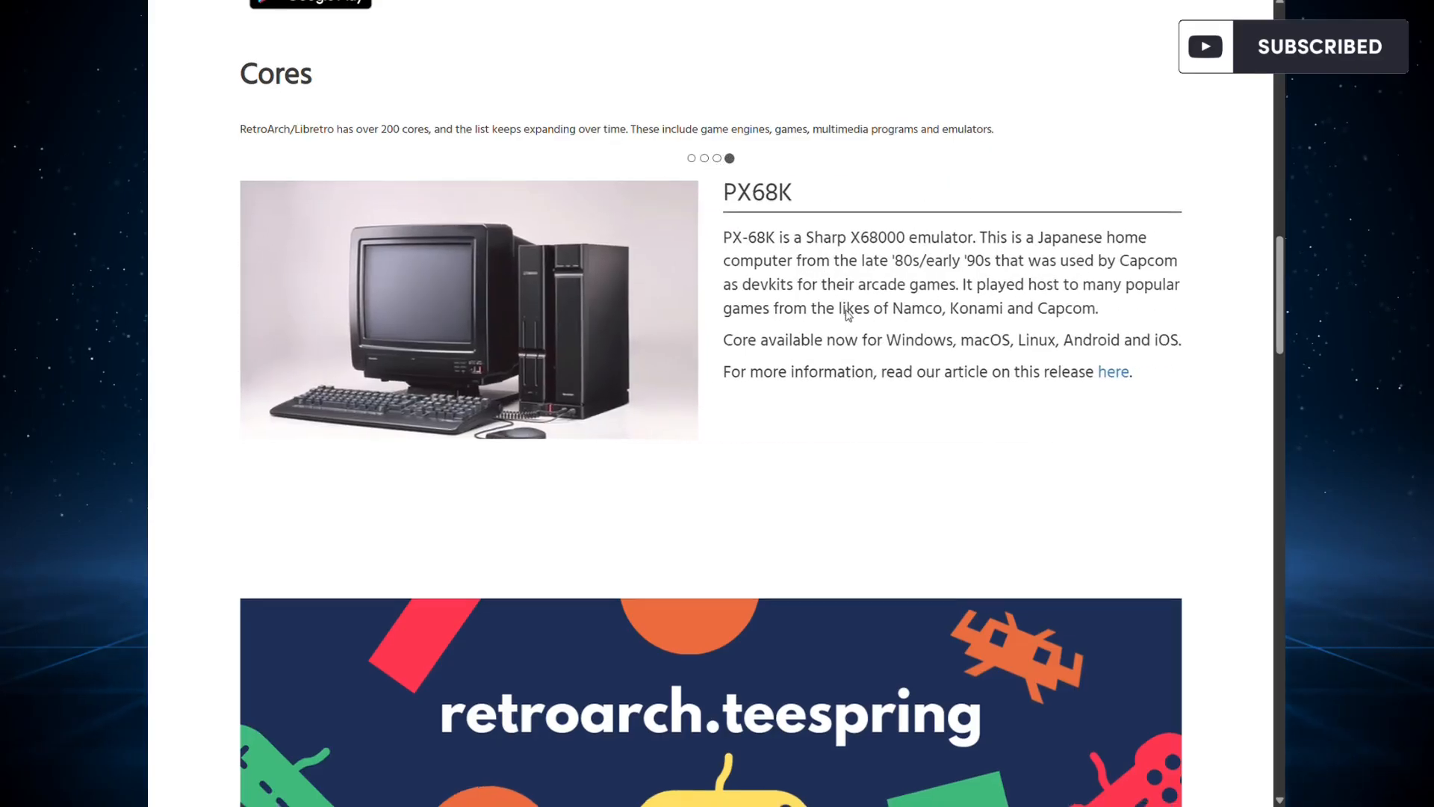
scroll("down", 3)
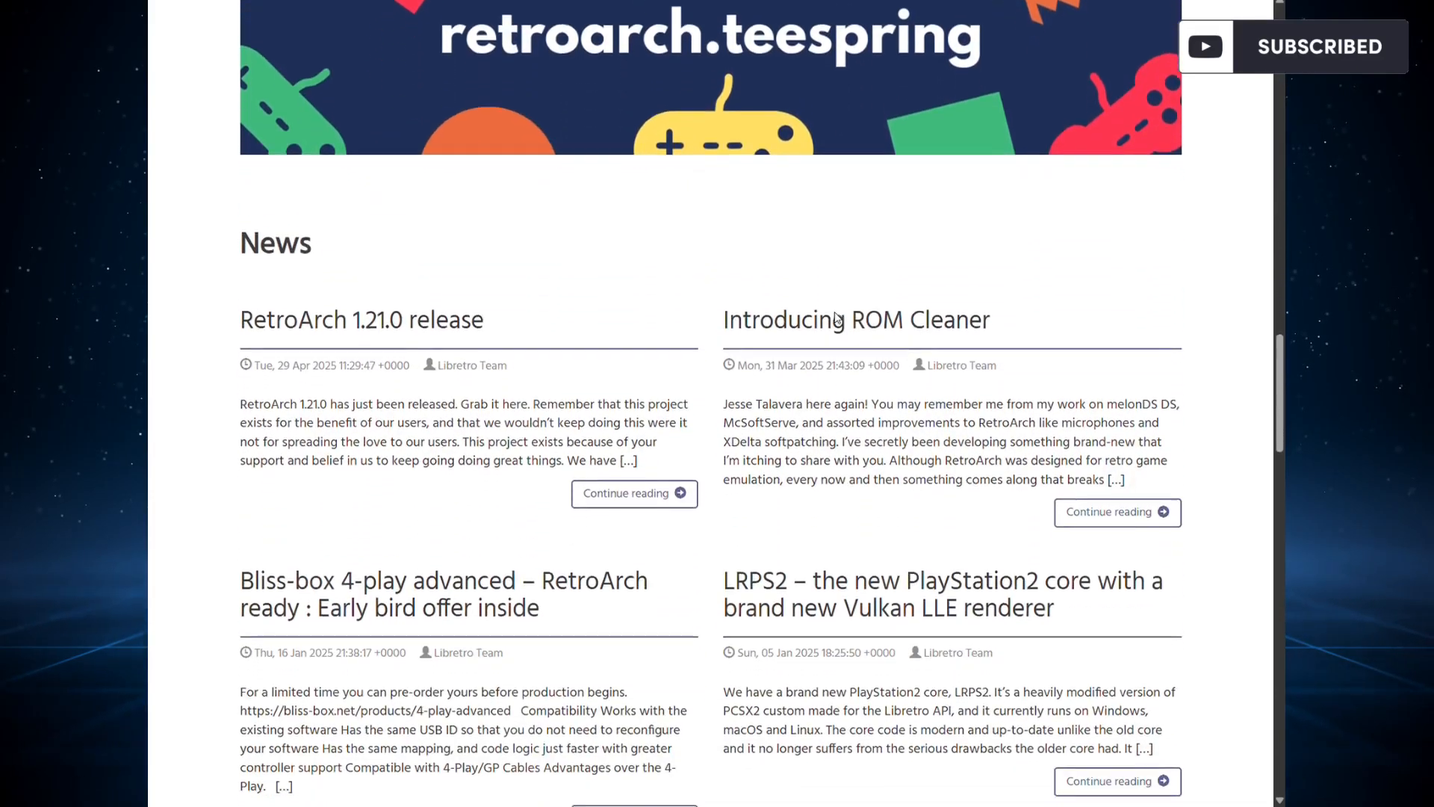
scroll("down", 3)
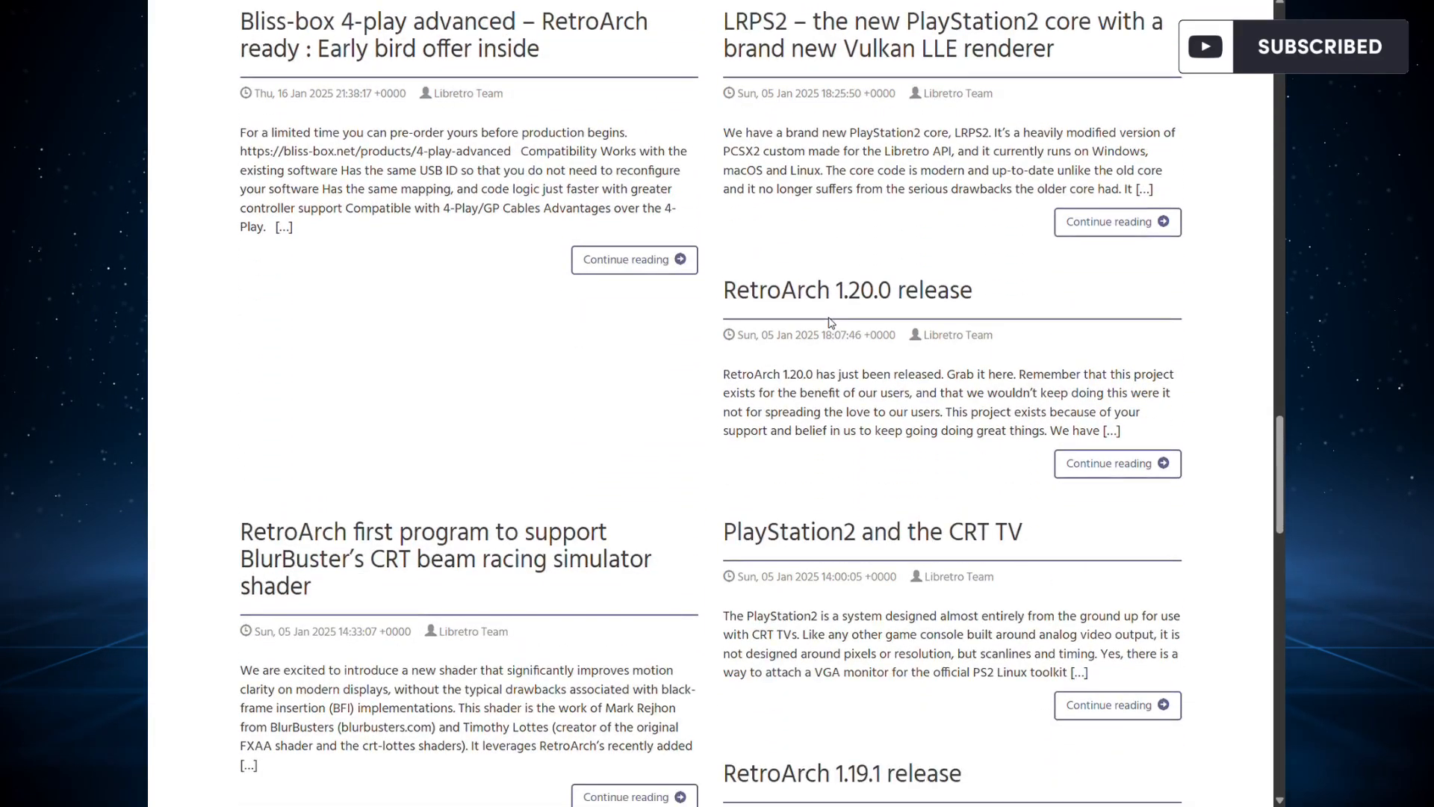
scroll("down", 3)
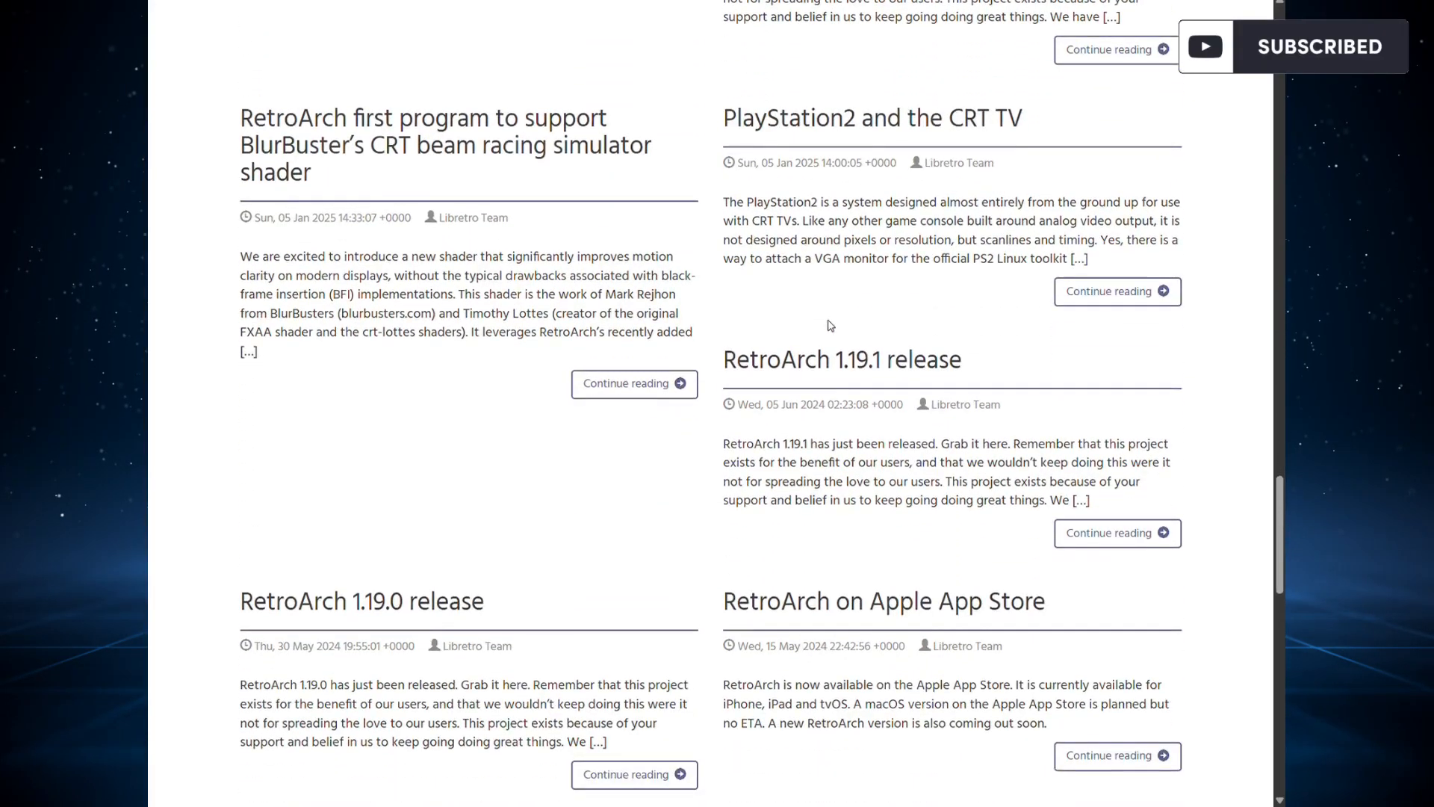
scroll("down", 3)
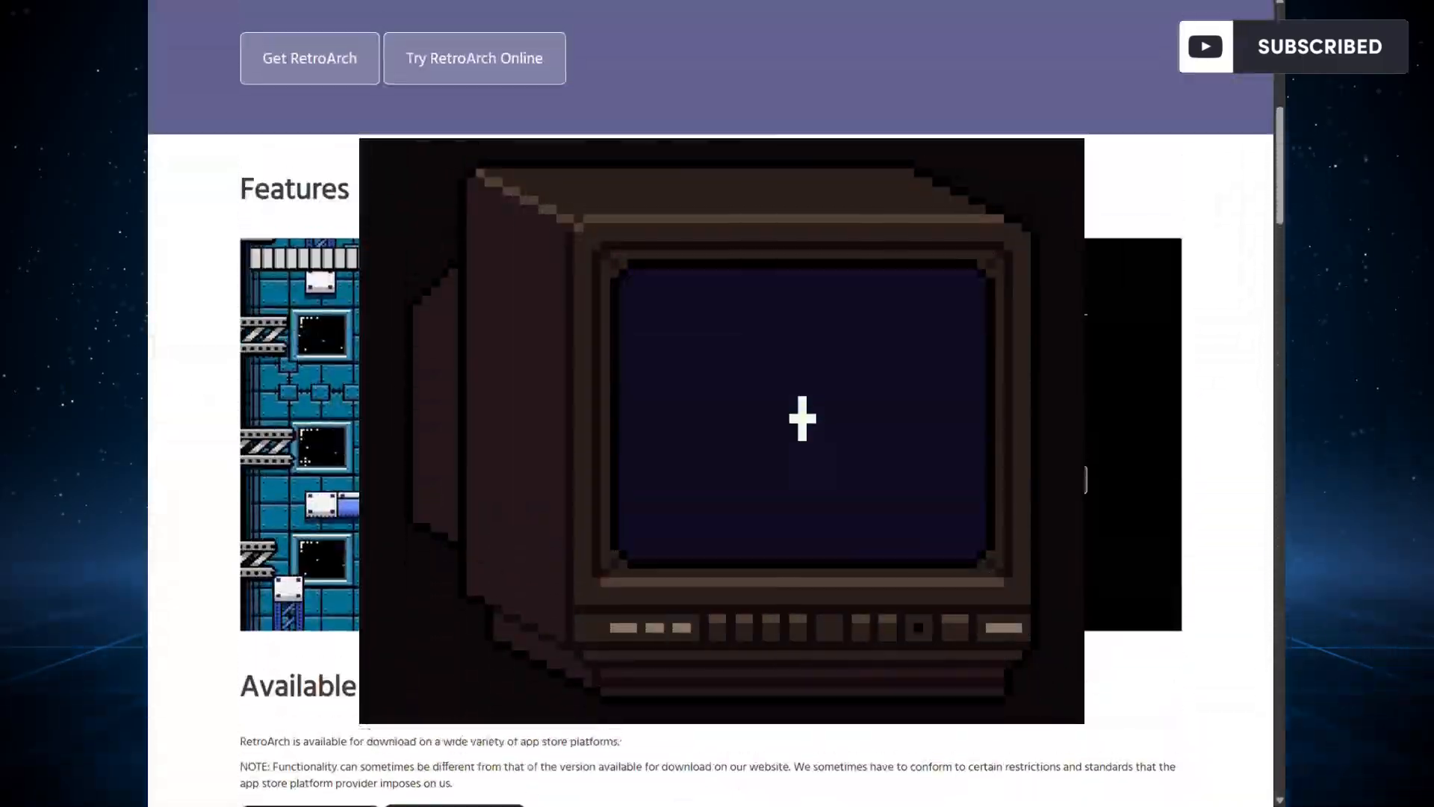
scroll("up", 3)
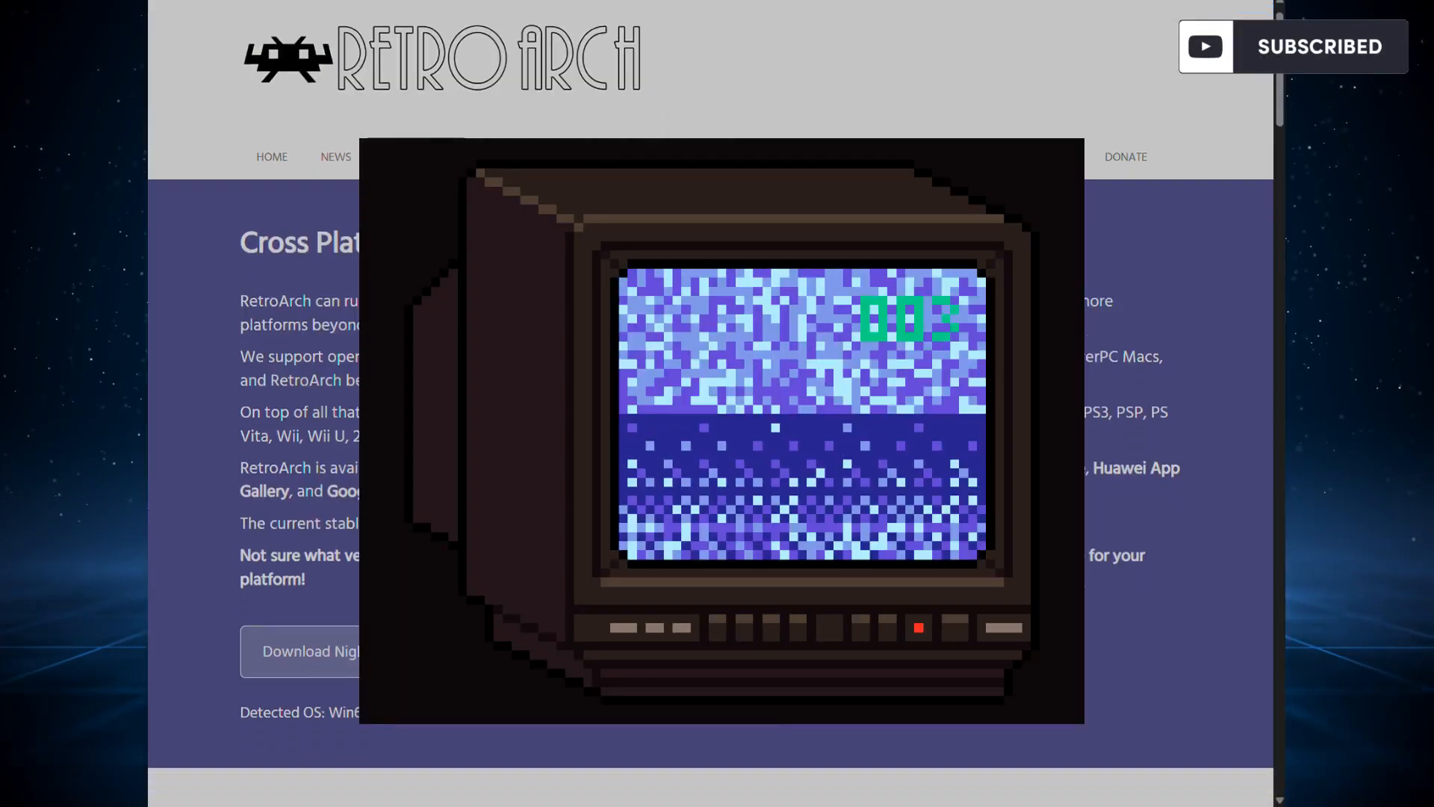
scroll("down", 3)
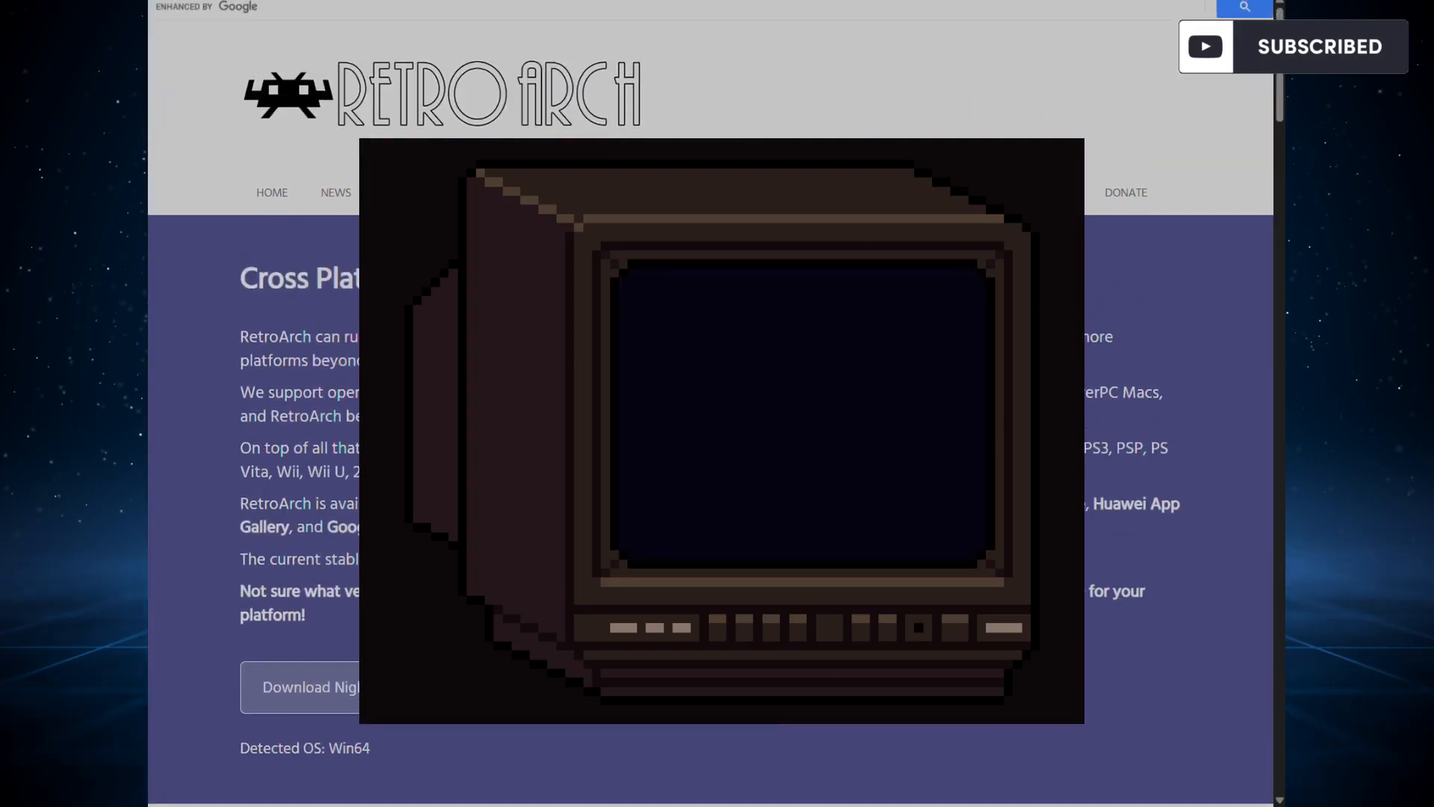
scroll("down", 3)
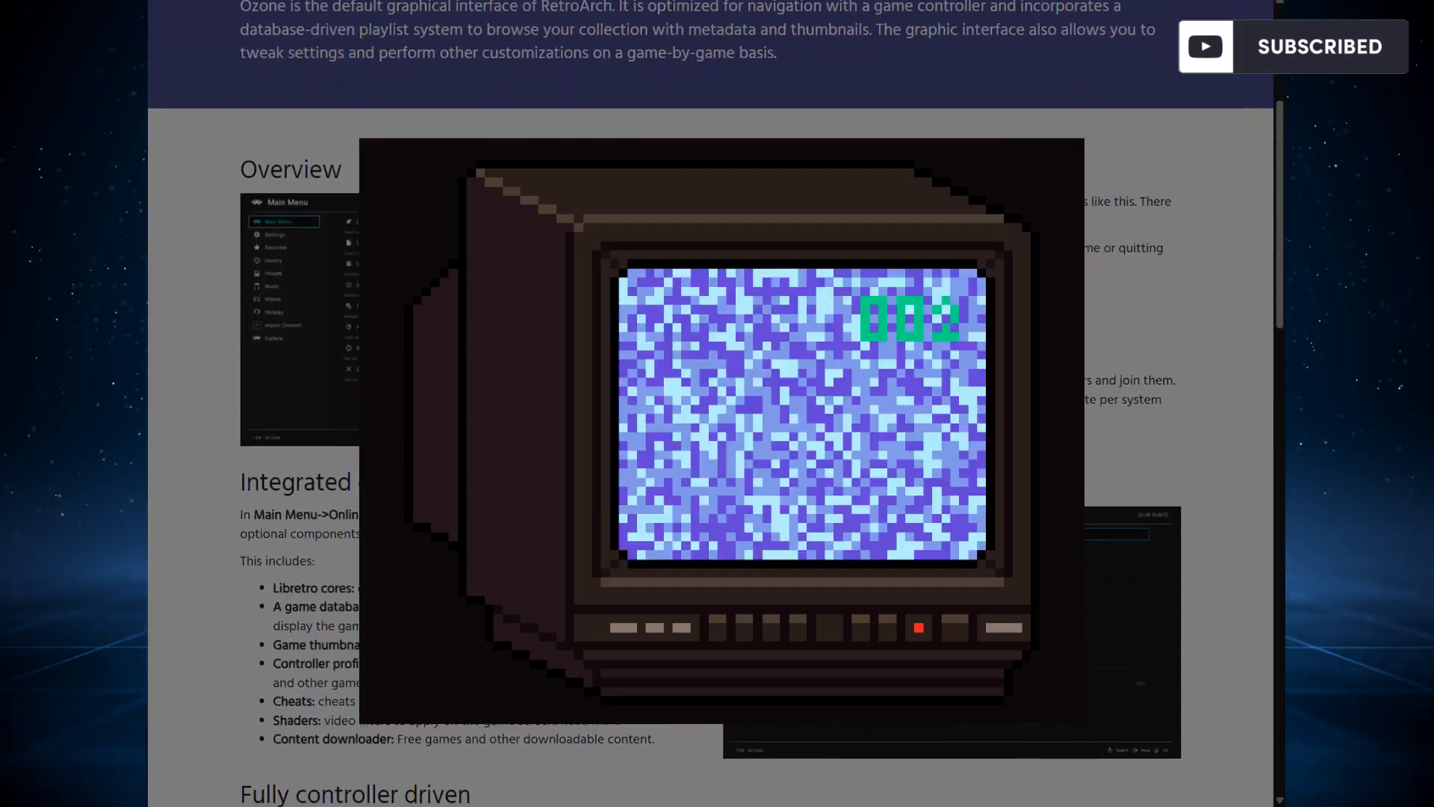
scroll("down", 3)
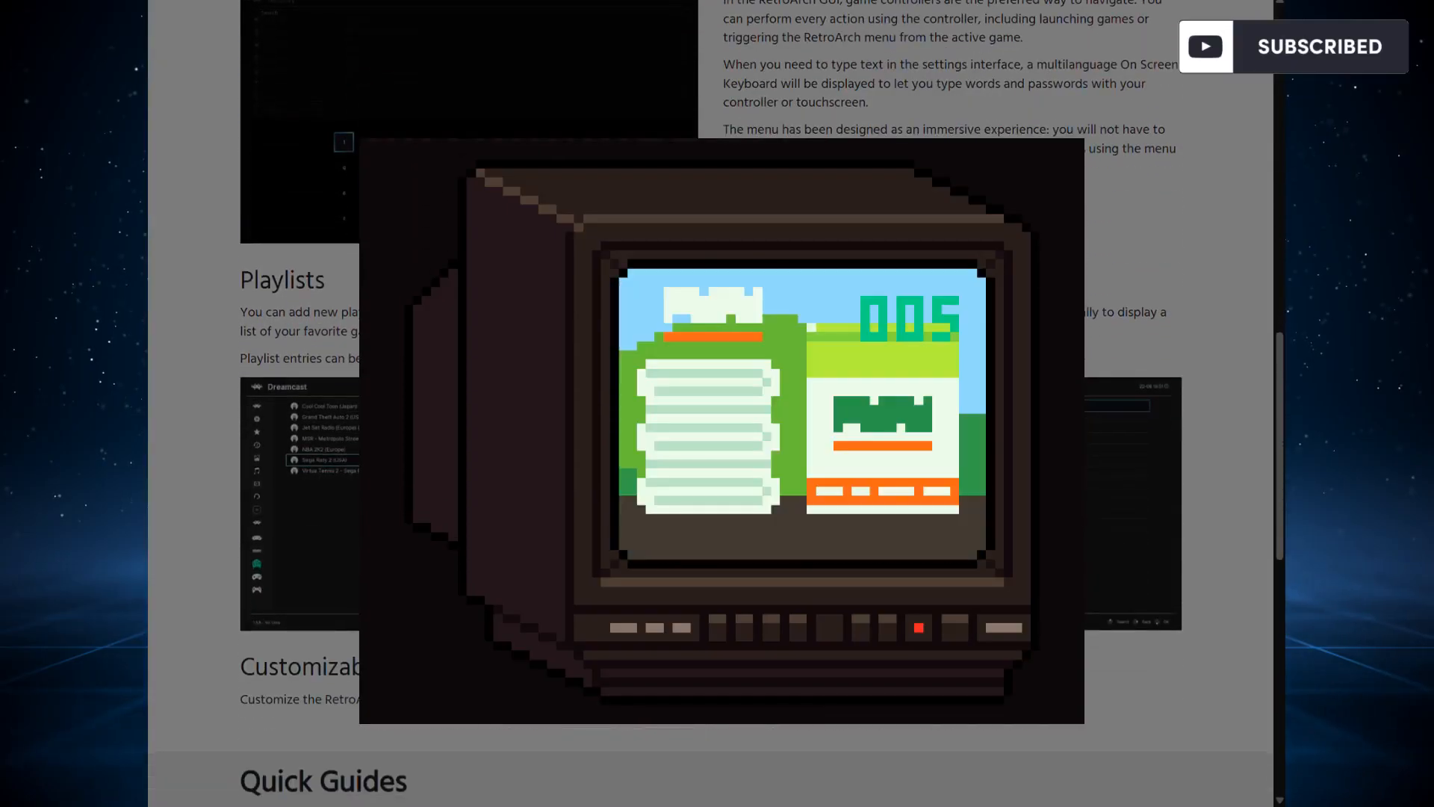
scroll("down", 3)
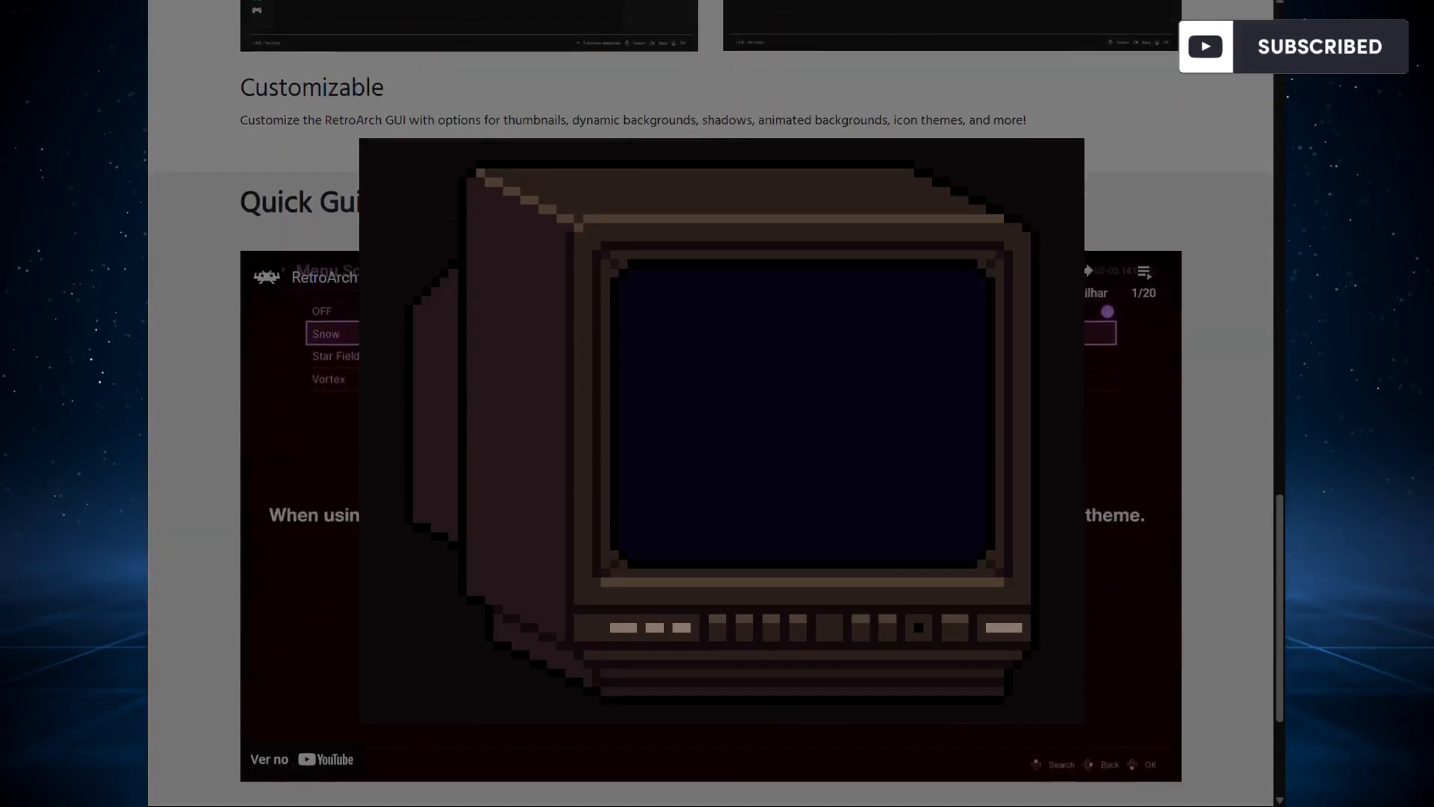
scroll("down", 3)
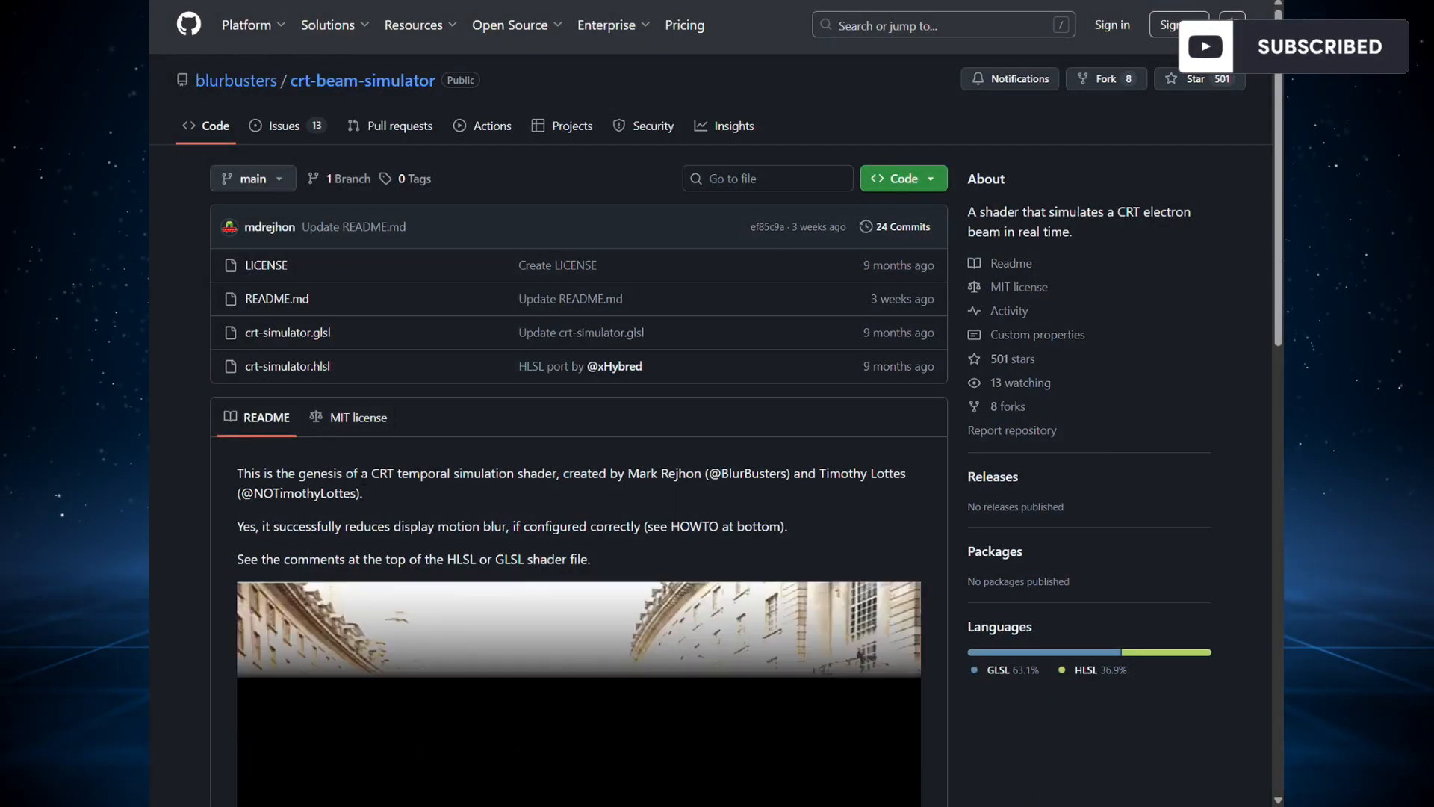
Scroll through the crt-beam-simulator README, including its list of software implementing the shader.
scroll("down", 3)
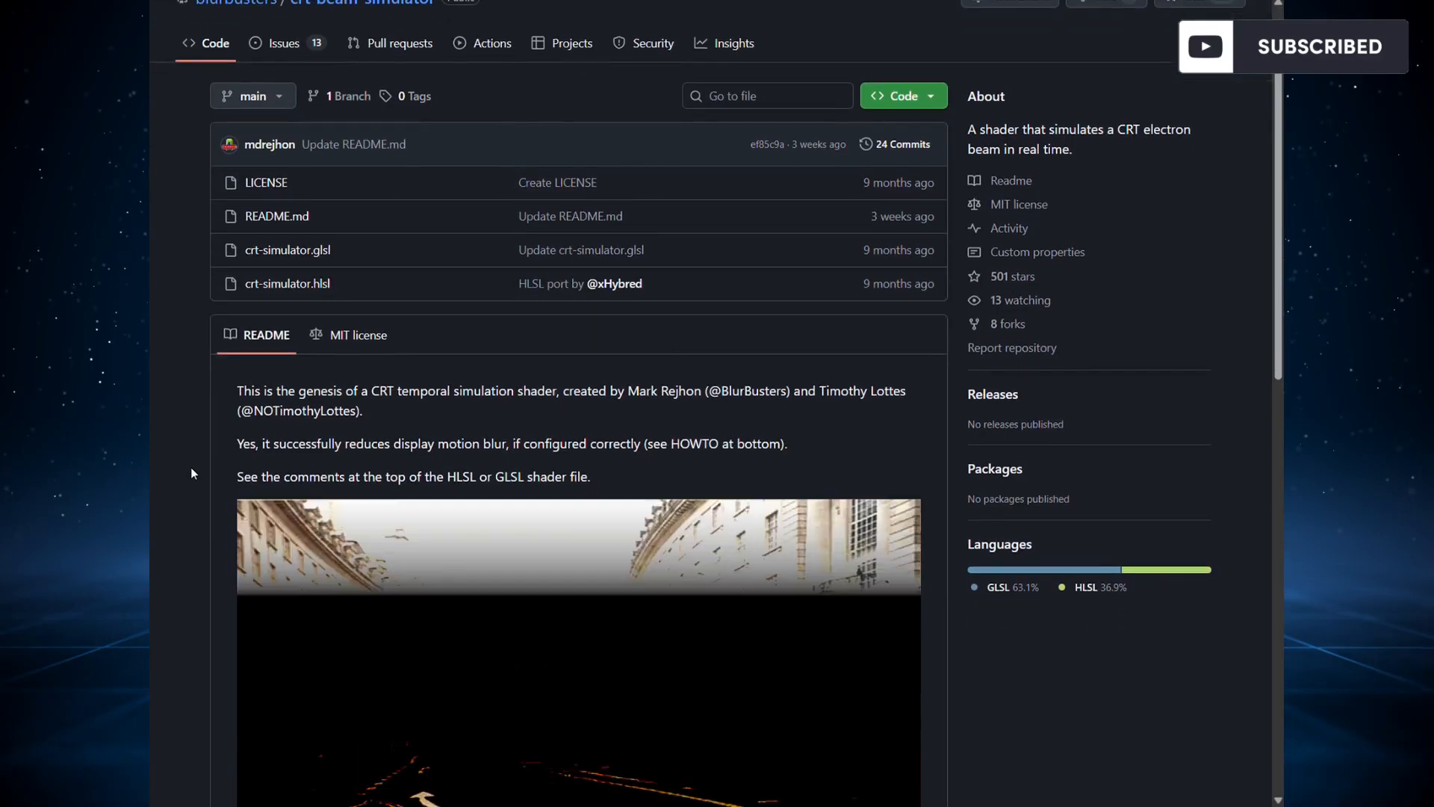
scroll("down", 3)
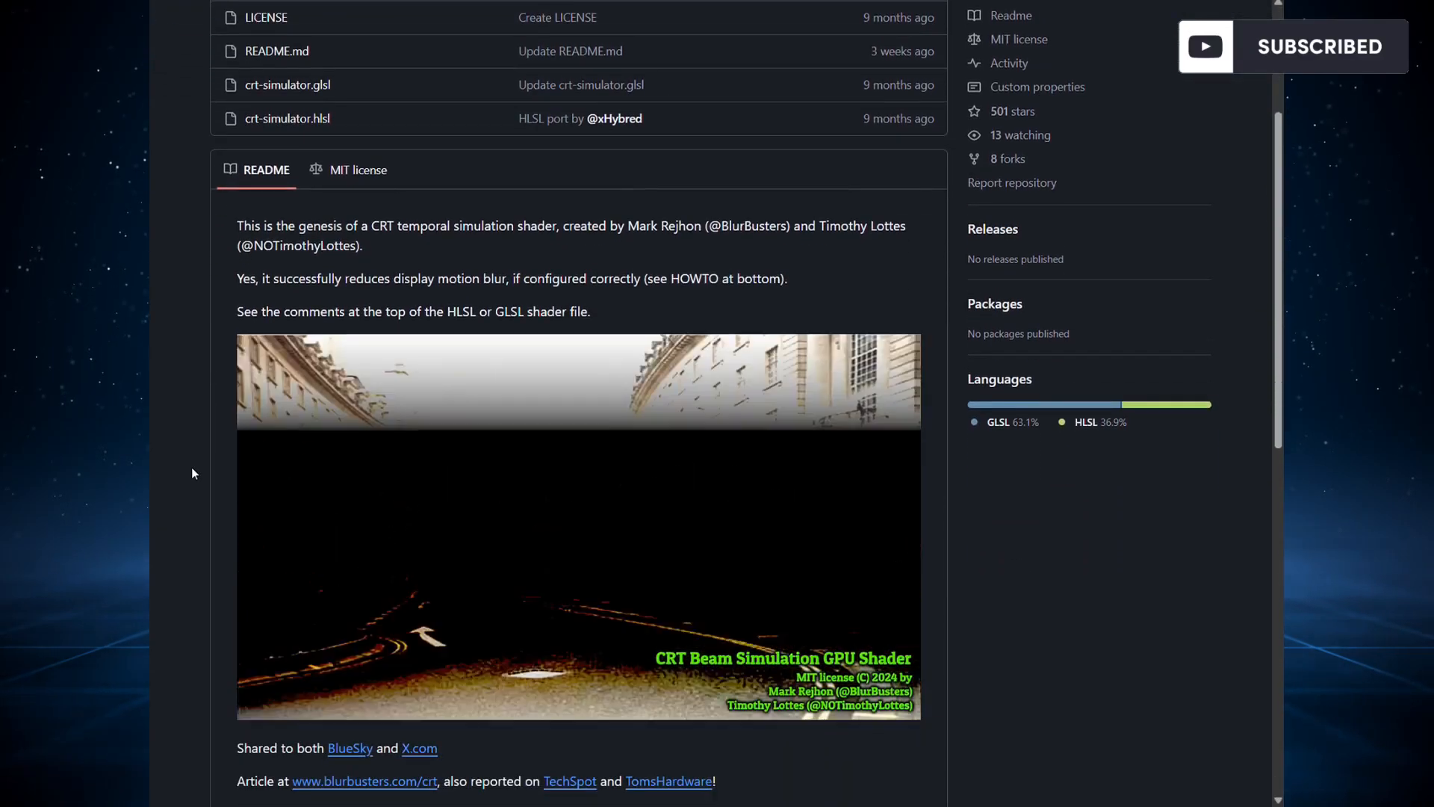
scroll("down", 3)
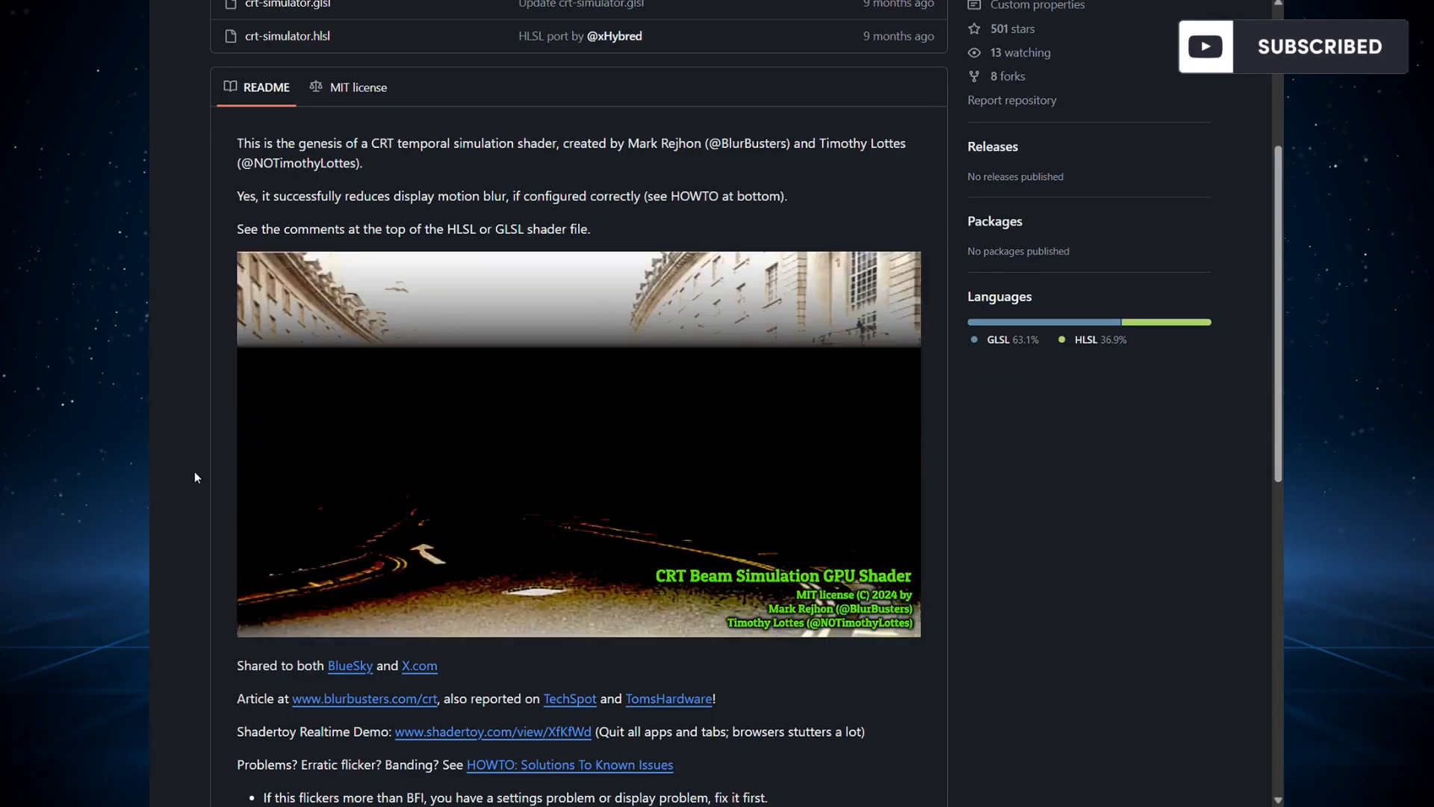
scroll("down", 3)
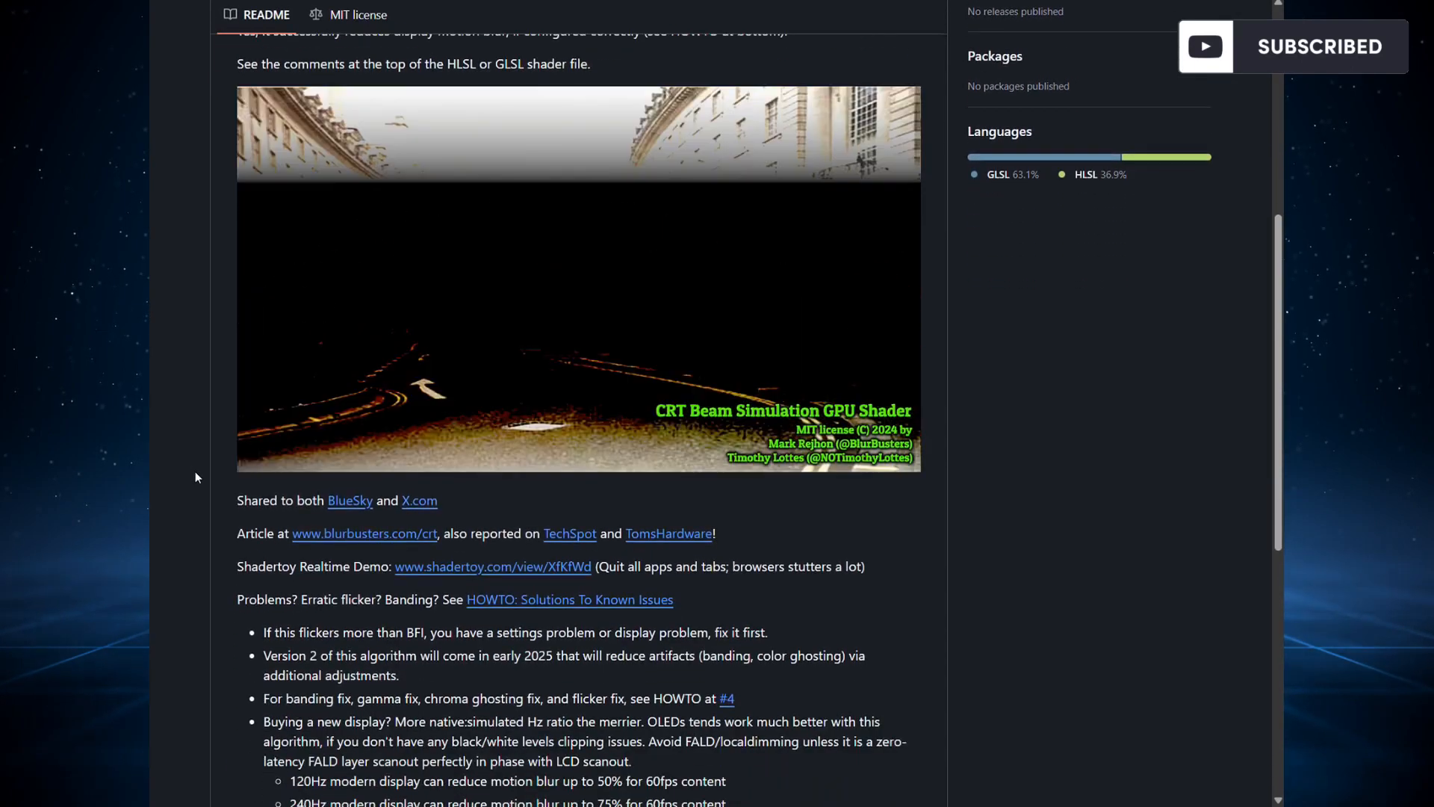
scroll("down", 3)
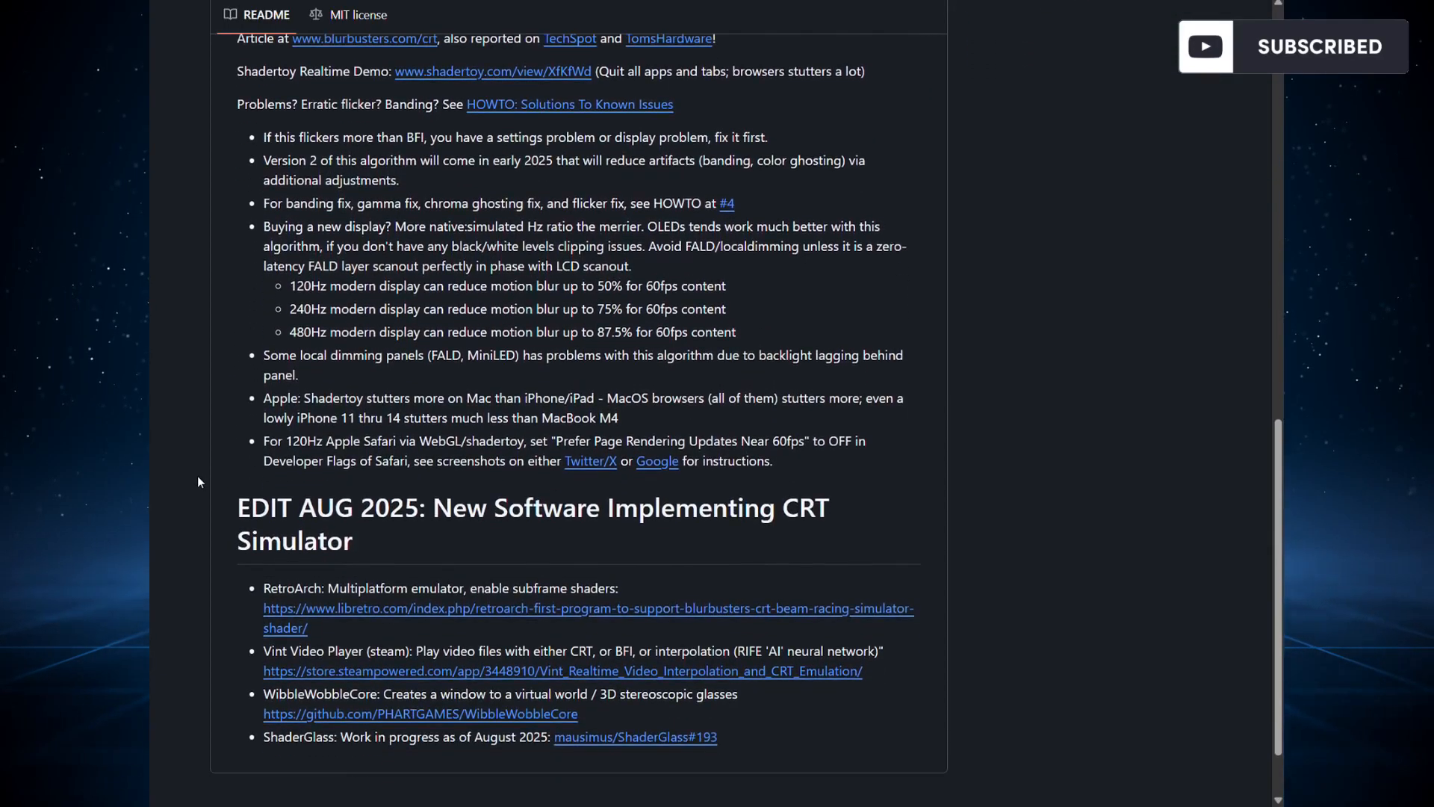
scroll("down", 3)
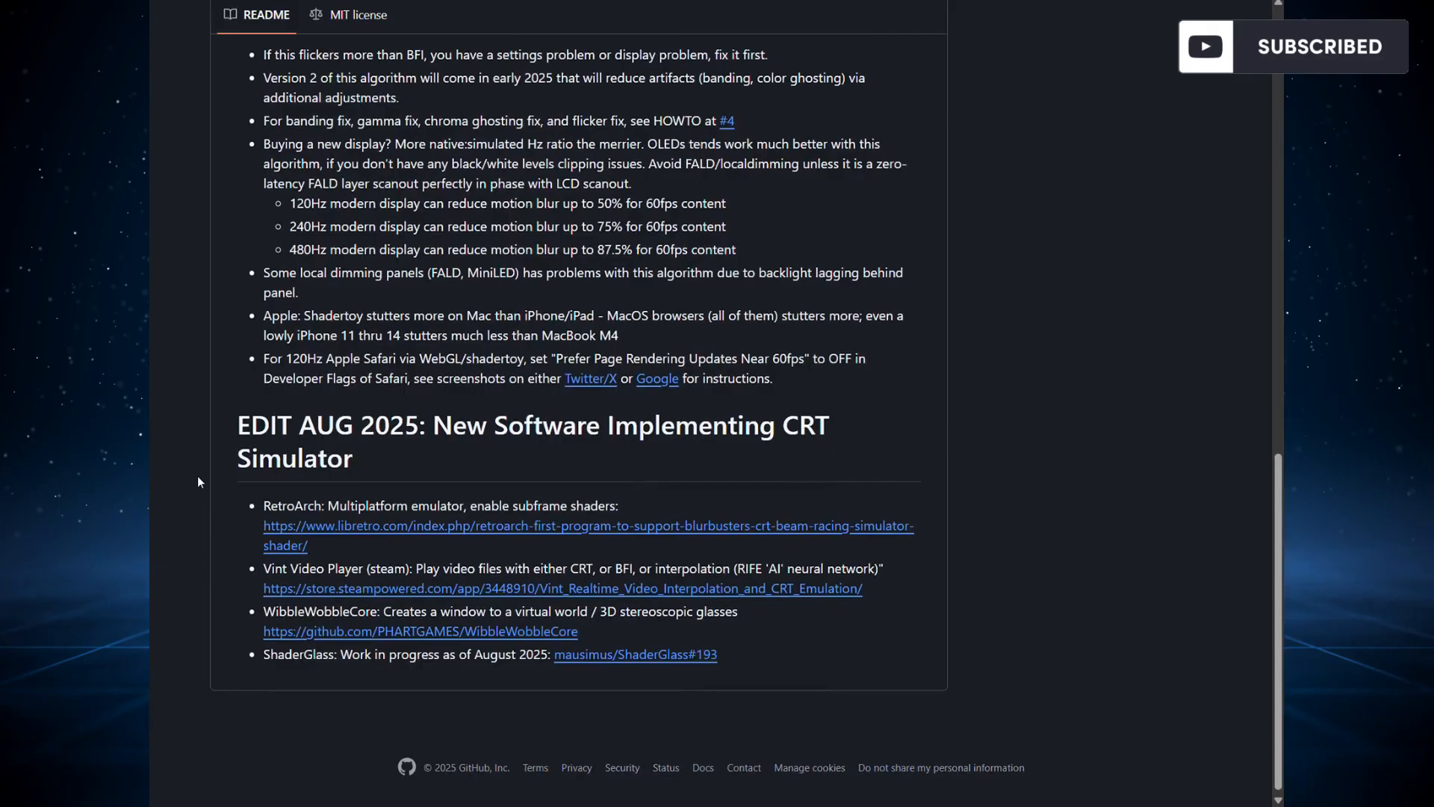
scroll("up", 3)
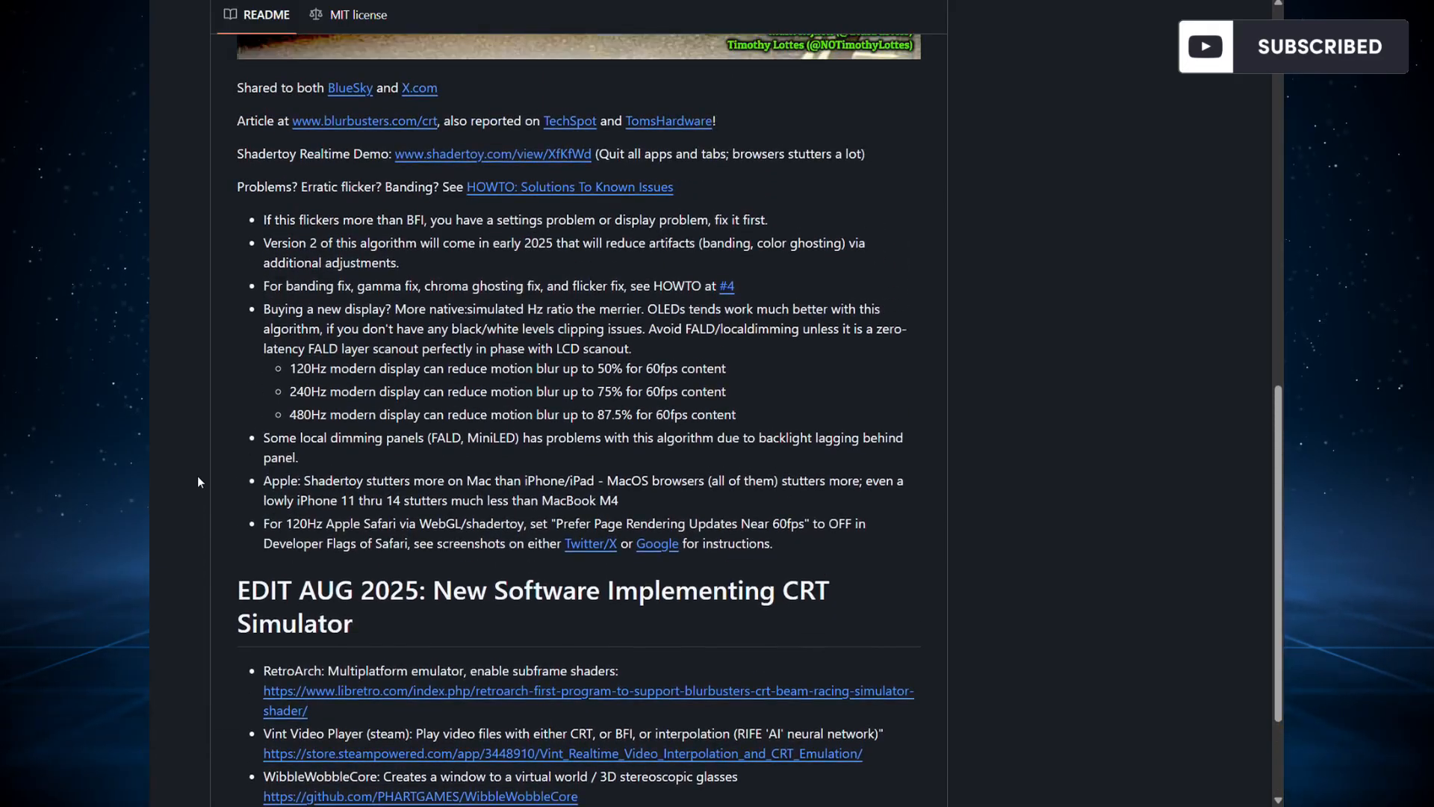
scroll("down", 3)
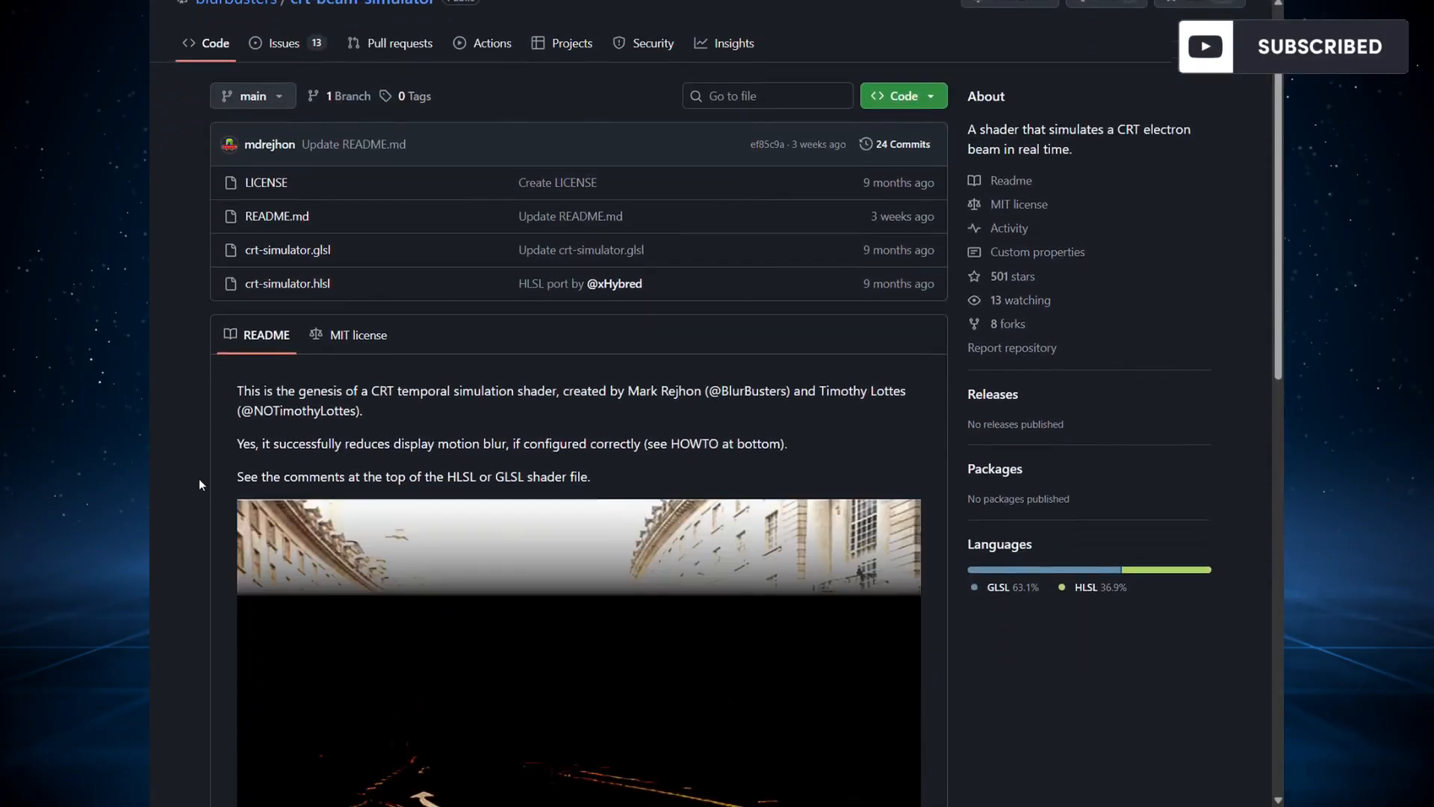
scroll("down", 3)
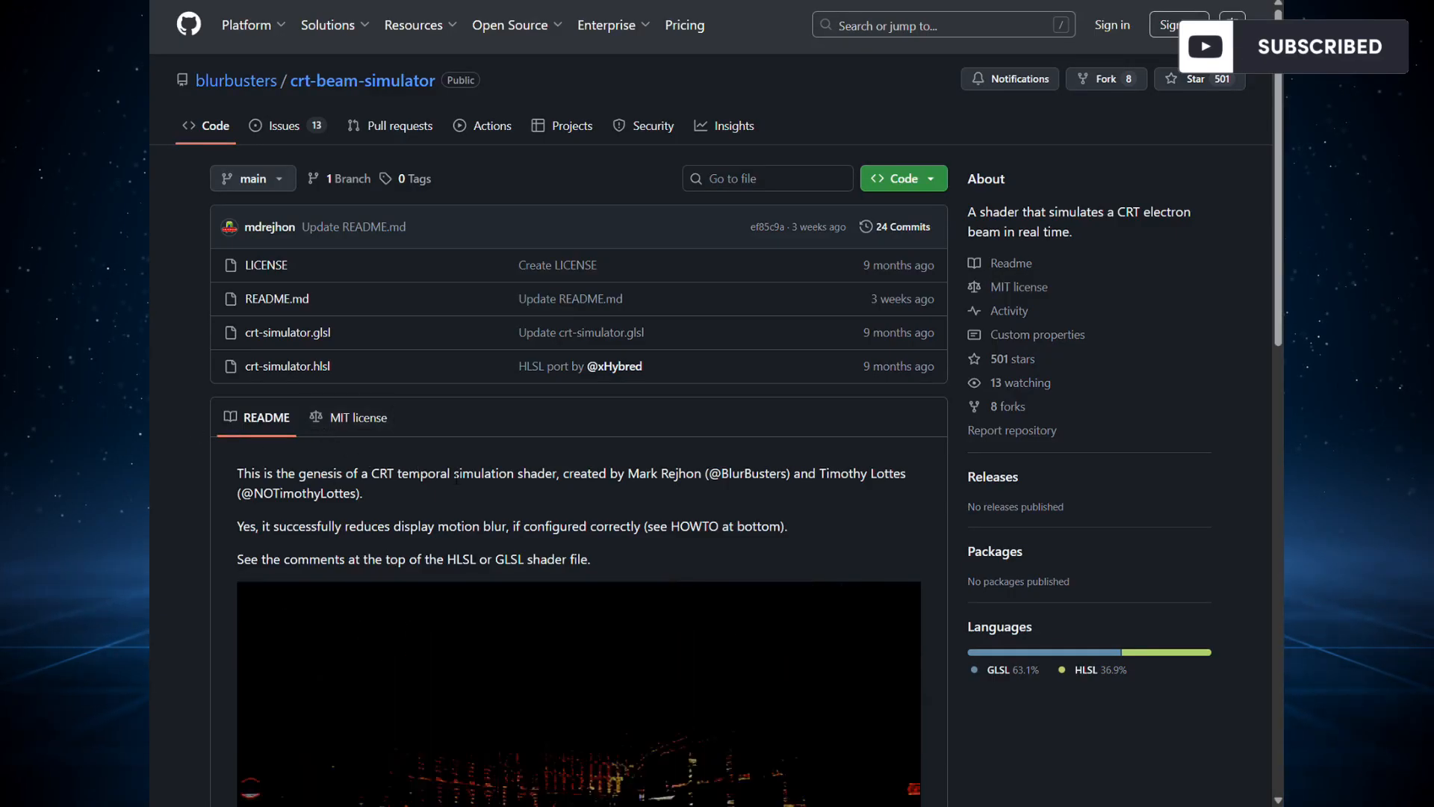
scroll("down", 3)
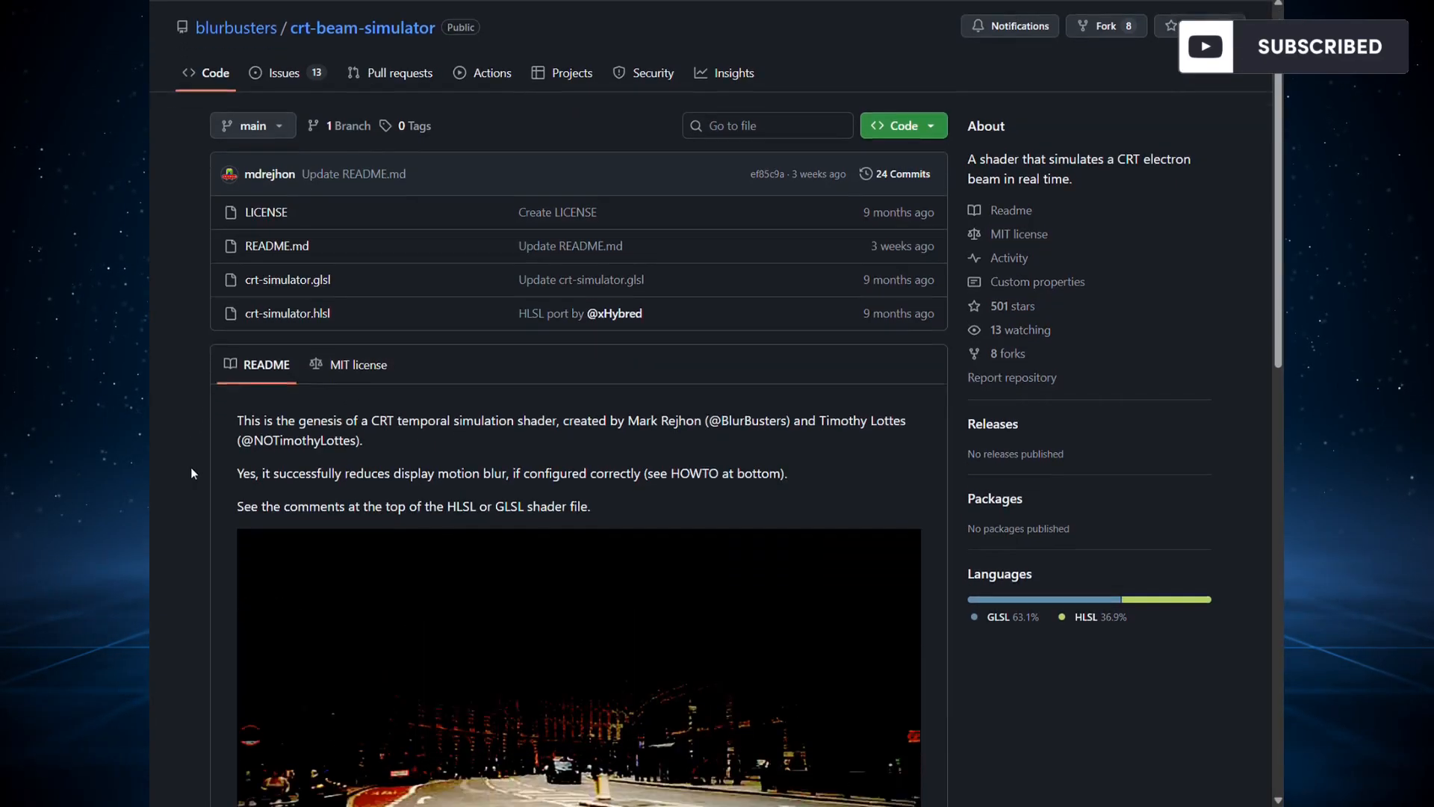
scroll("down", 3)
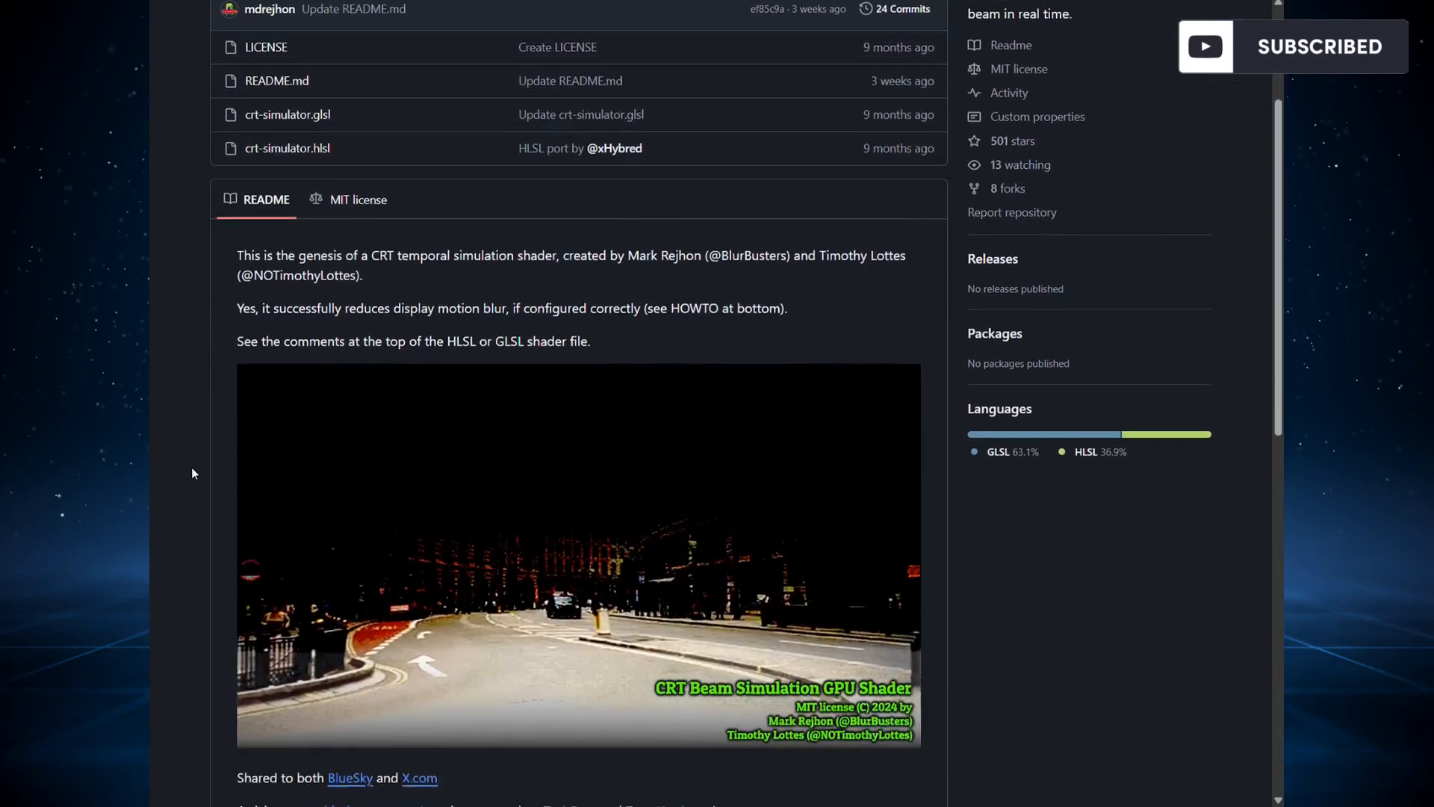
scroll("down", 3)
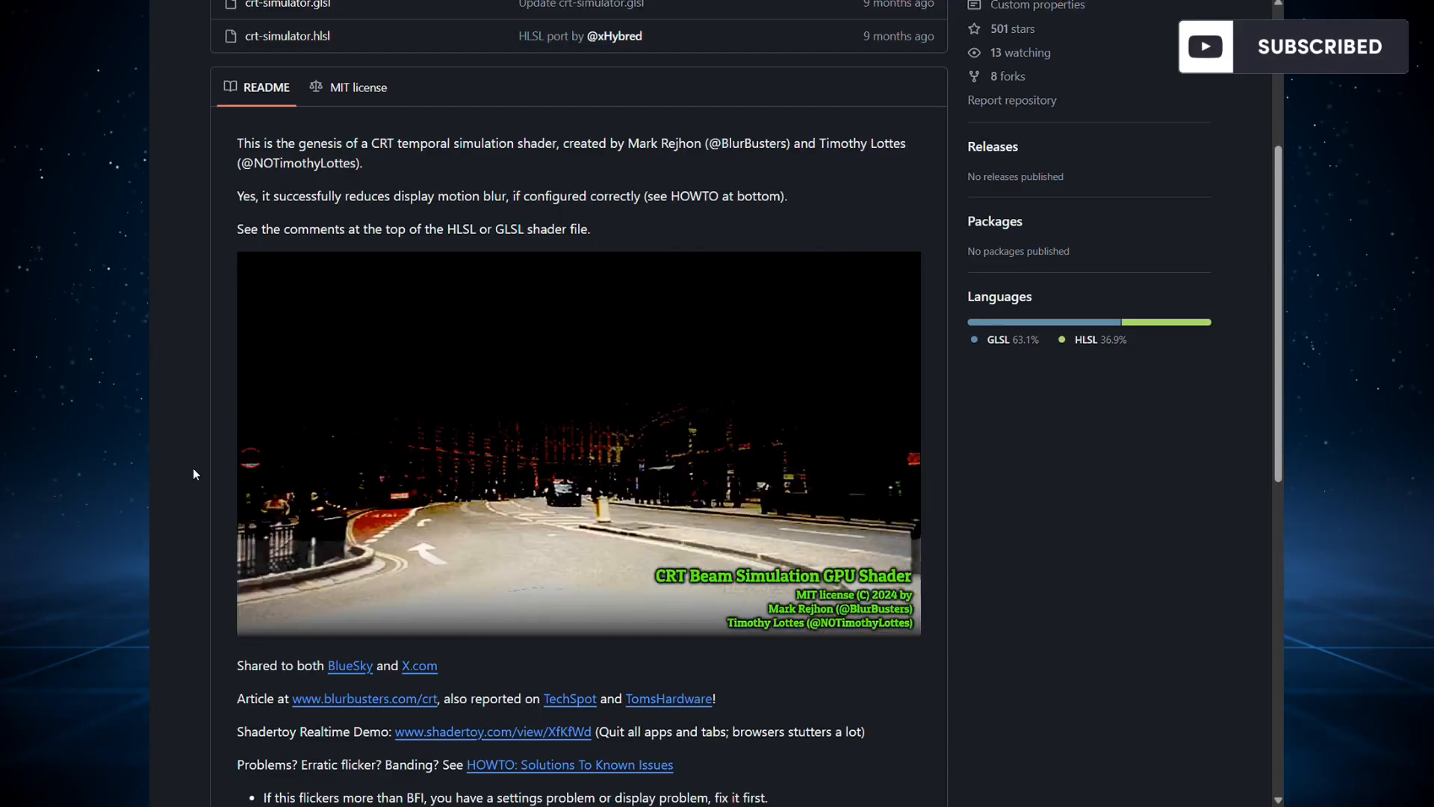
scroll("down", 3)
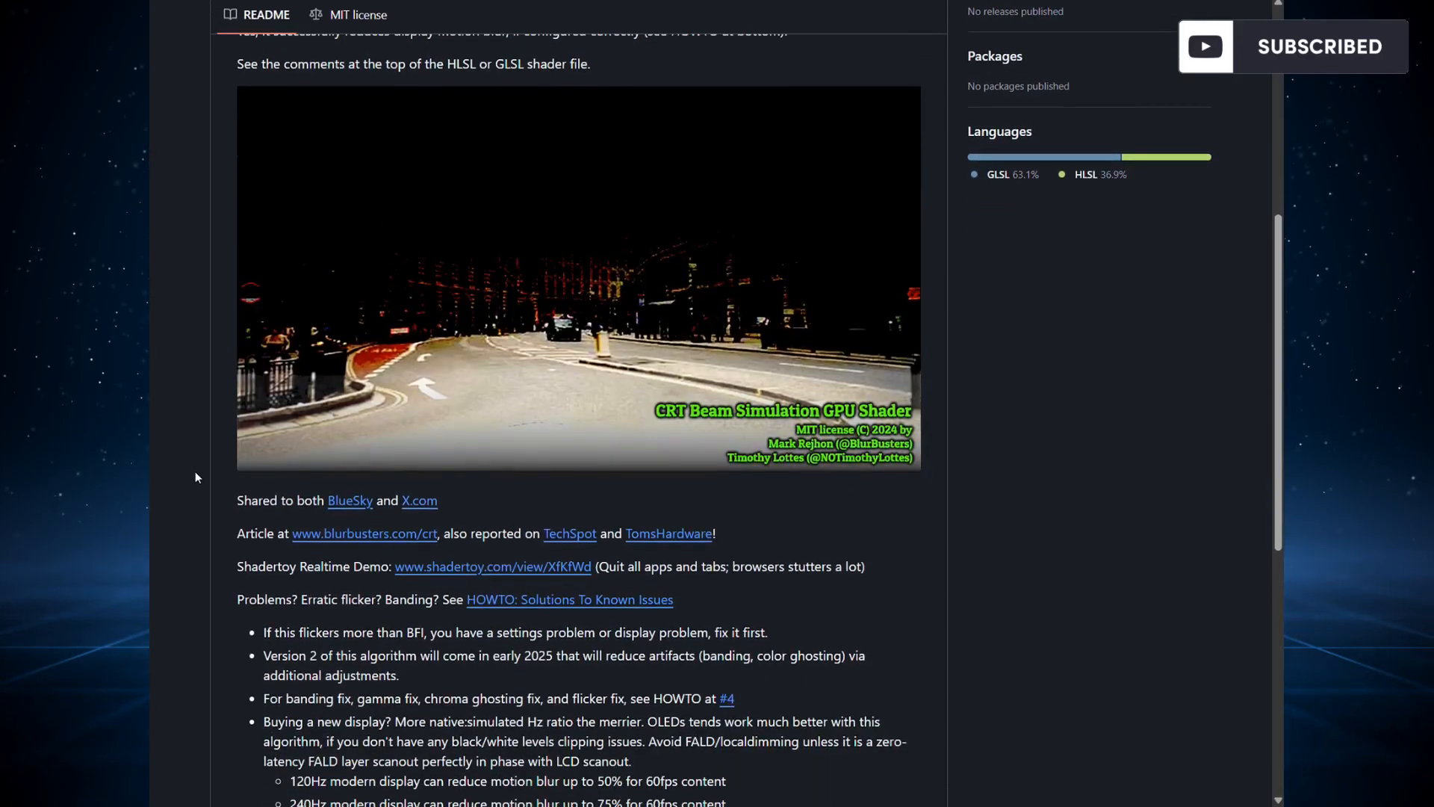
scroll("down", 3)
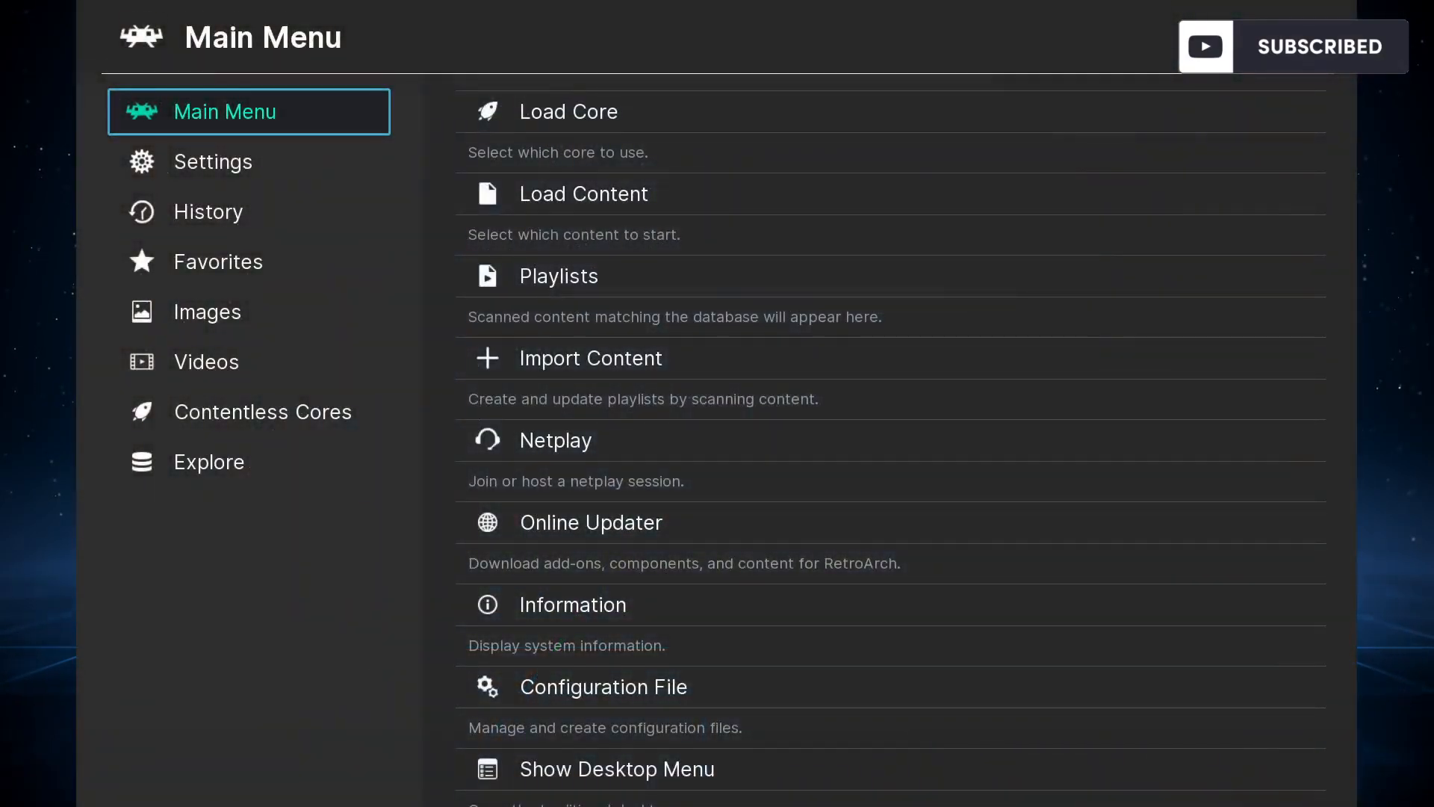
Glance at the History list of recent games, then open the Settings categories.
left_click(207, 211)
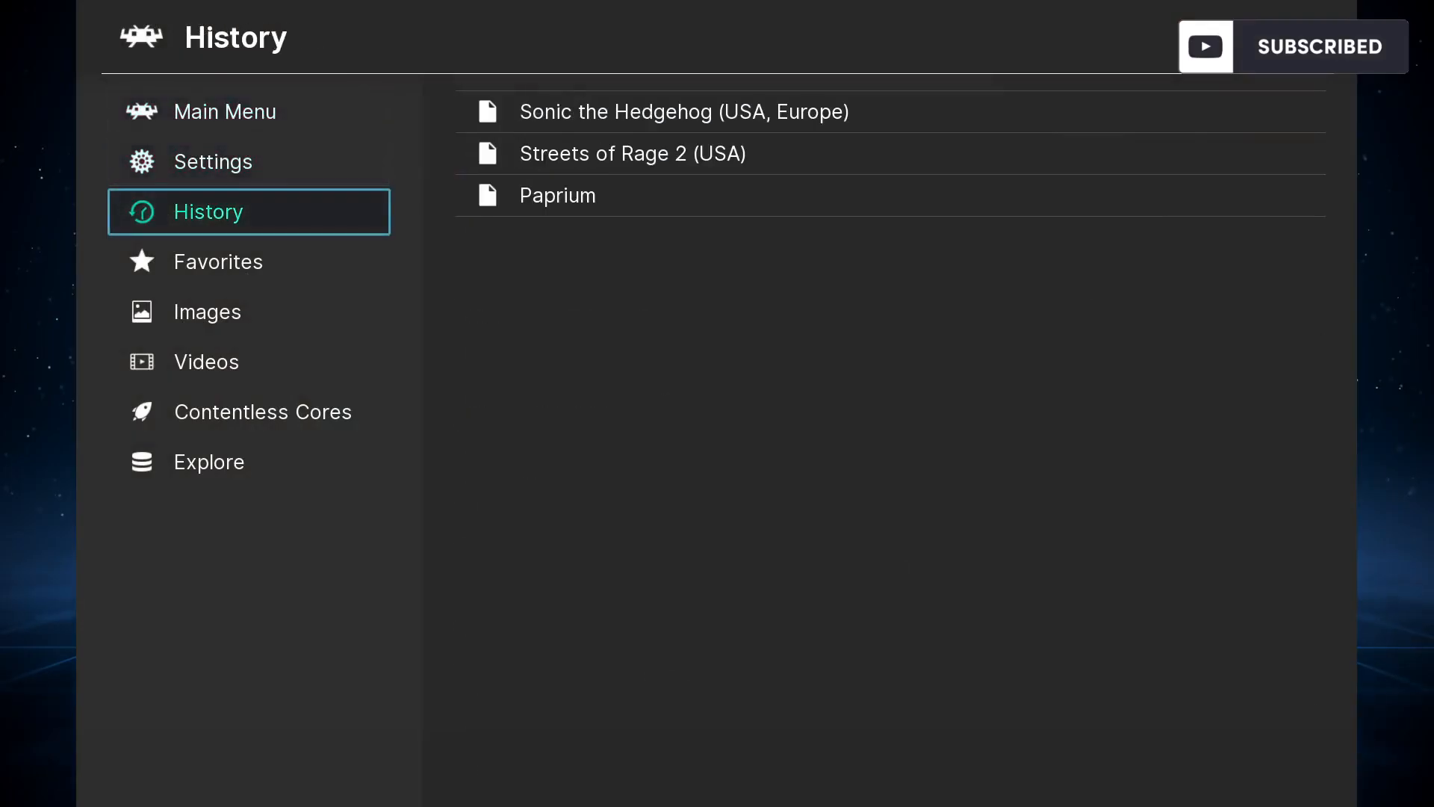
left_click(224, 110)
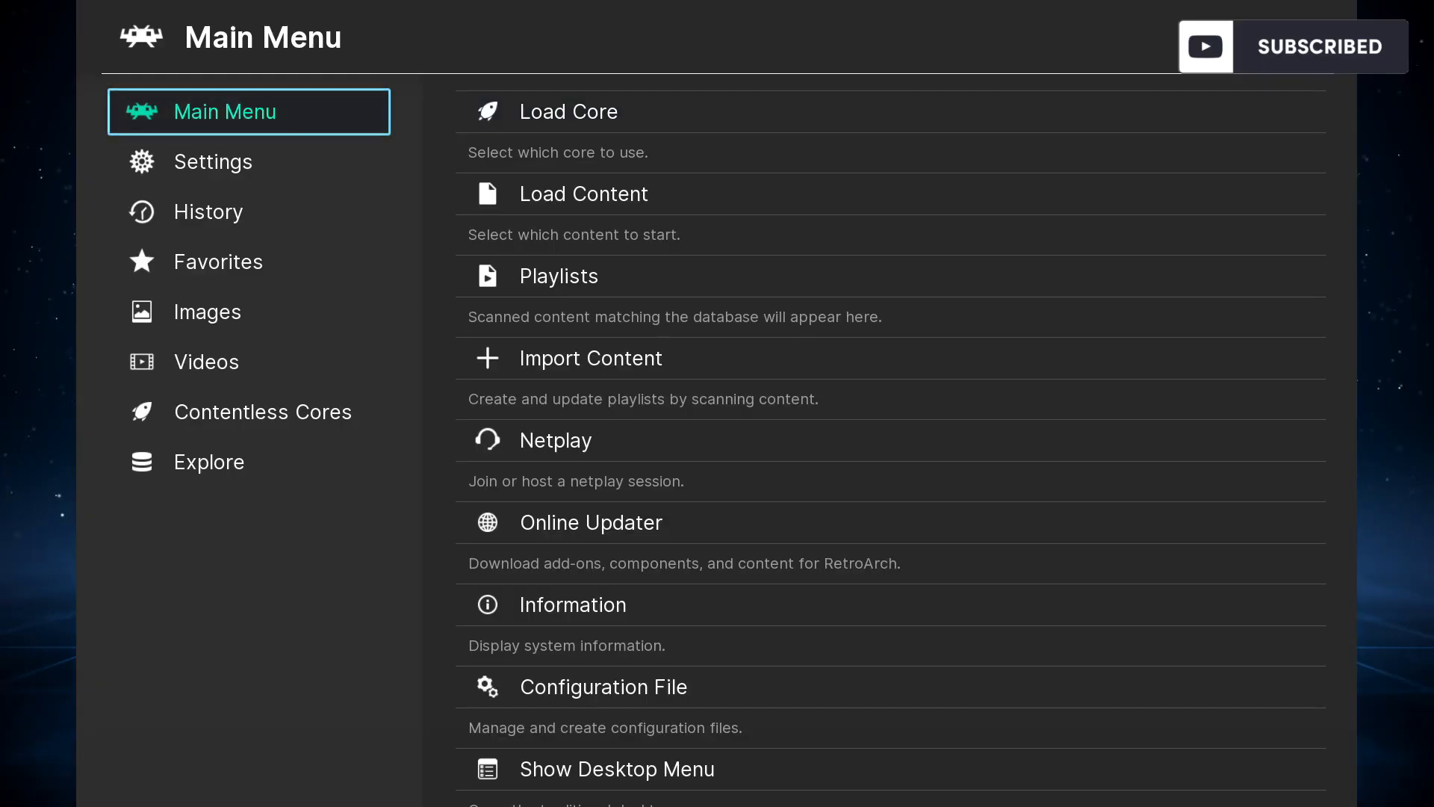
left_click(212, 162)
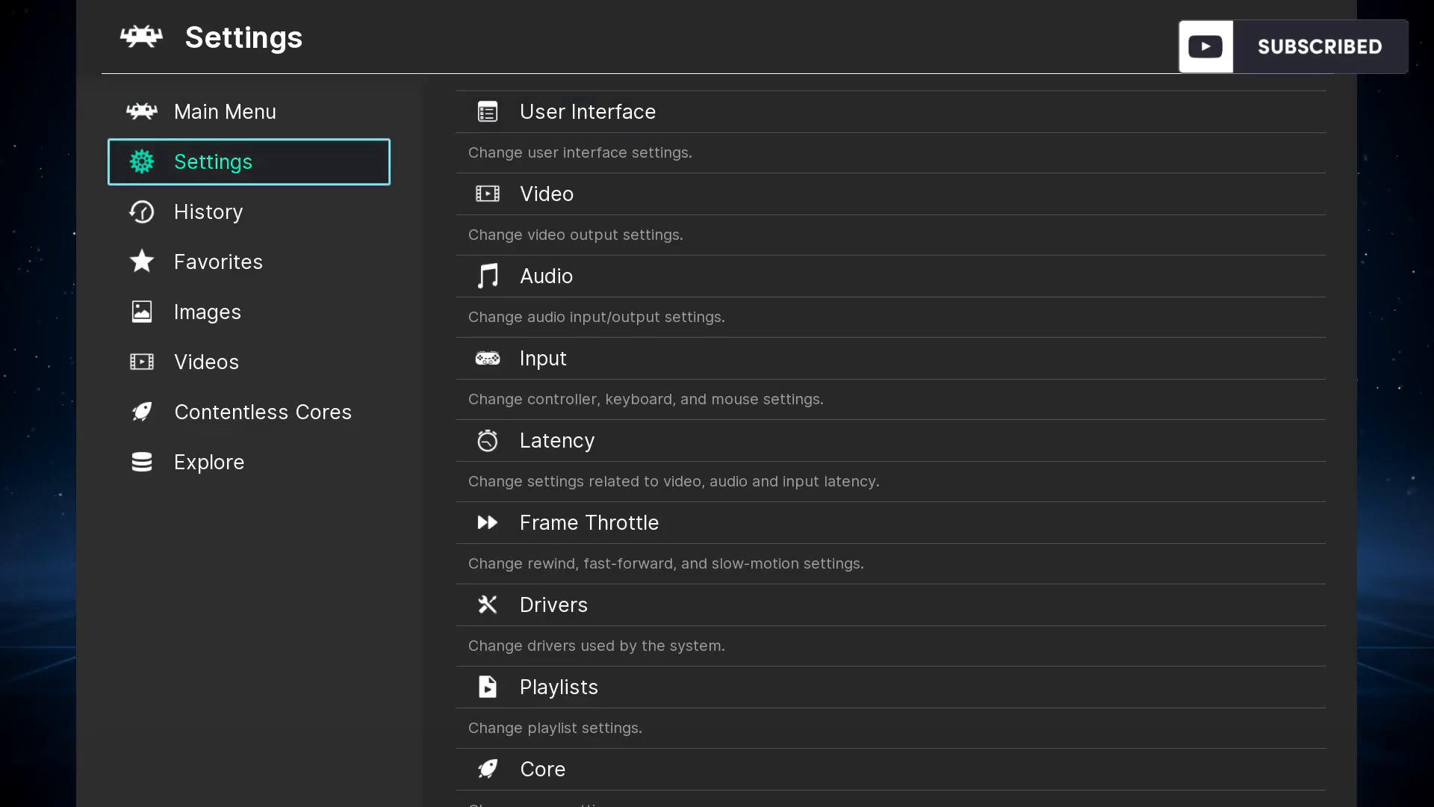
Peek into Settings > Video, then go back to the Main Menu.
left_click(546, 192)
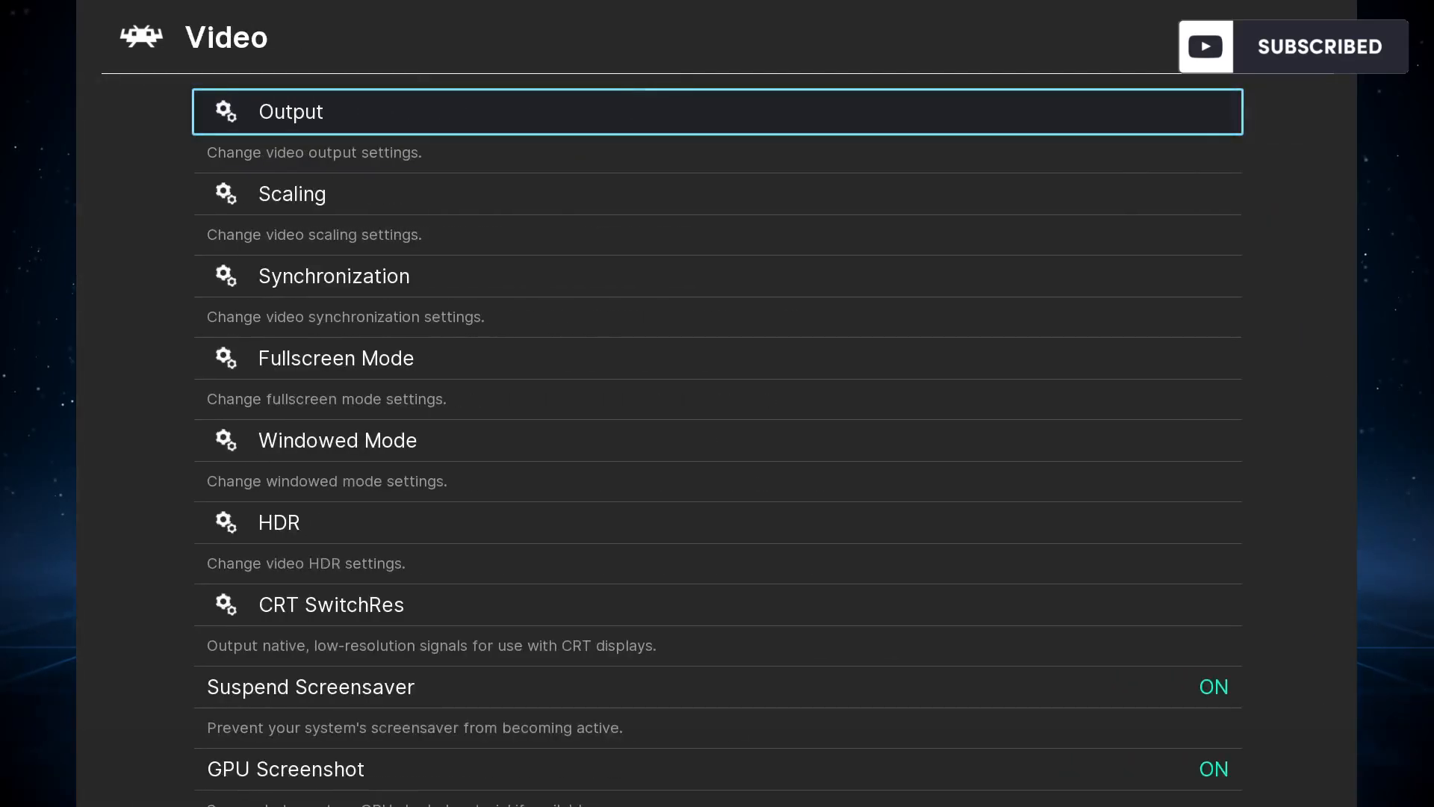
left_click(290, 112)
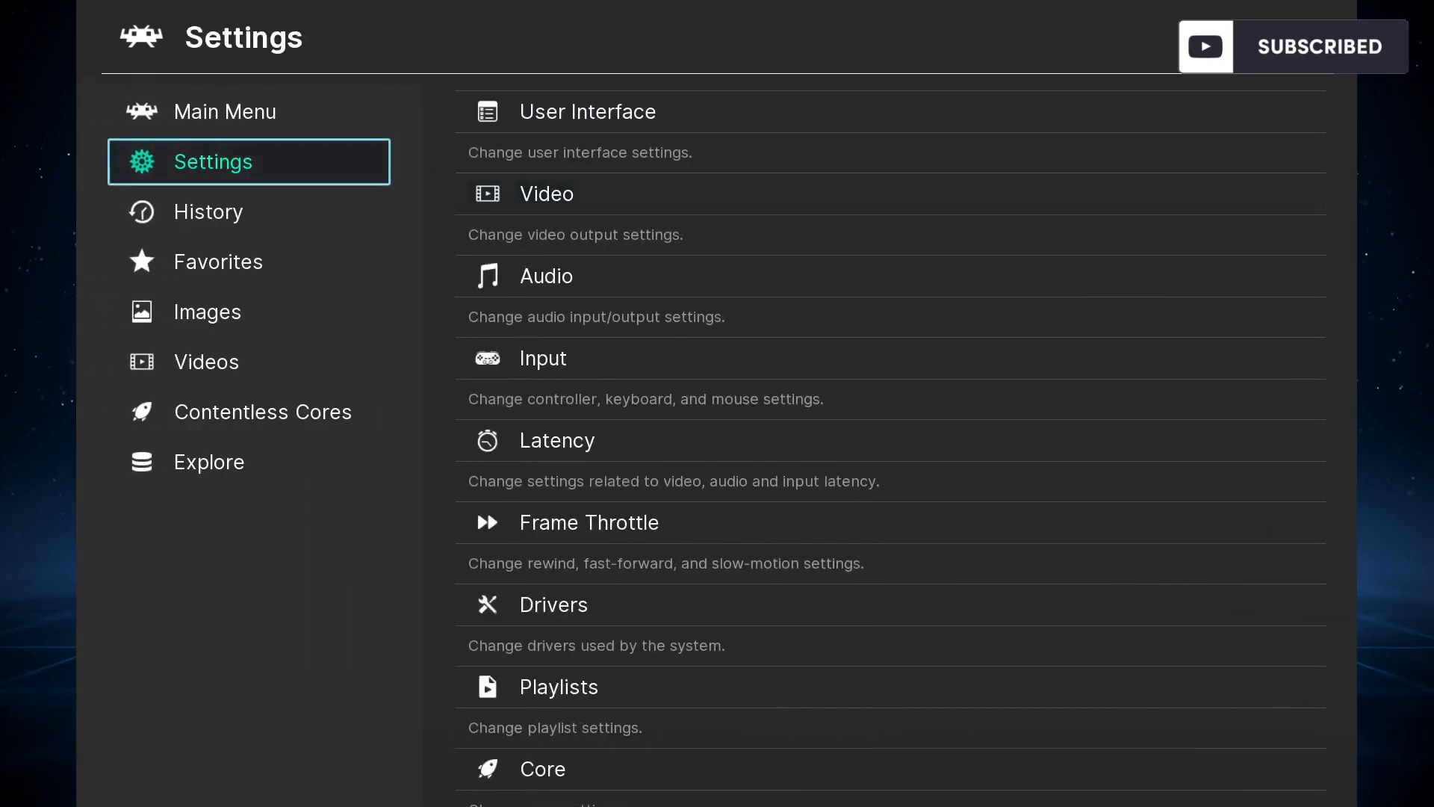
left_click(225, 112)
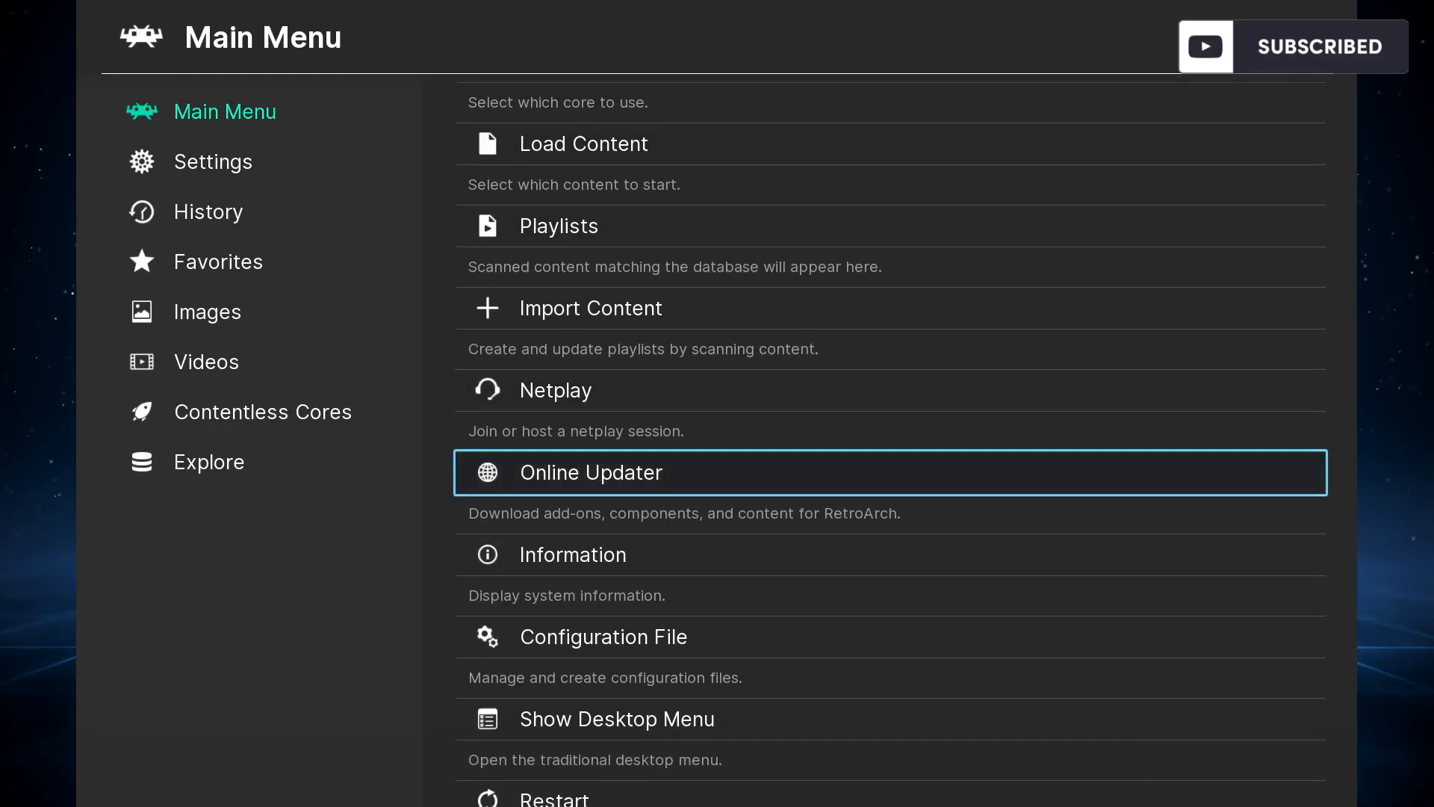
left_click(590, 472)
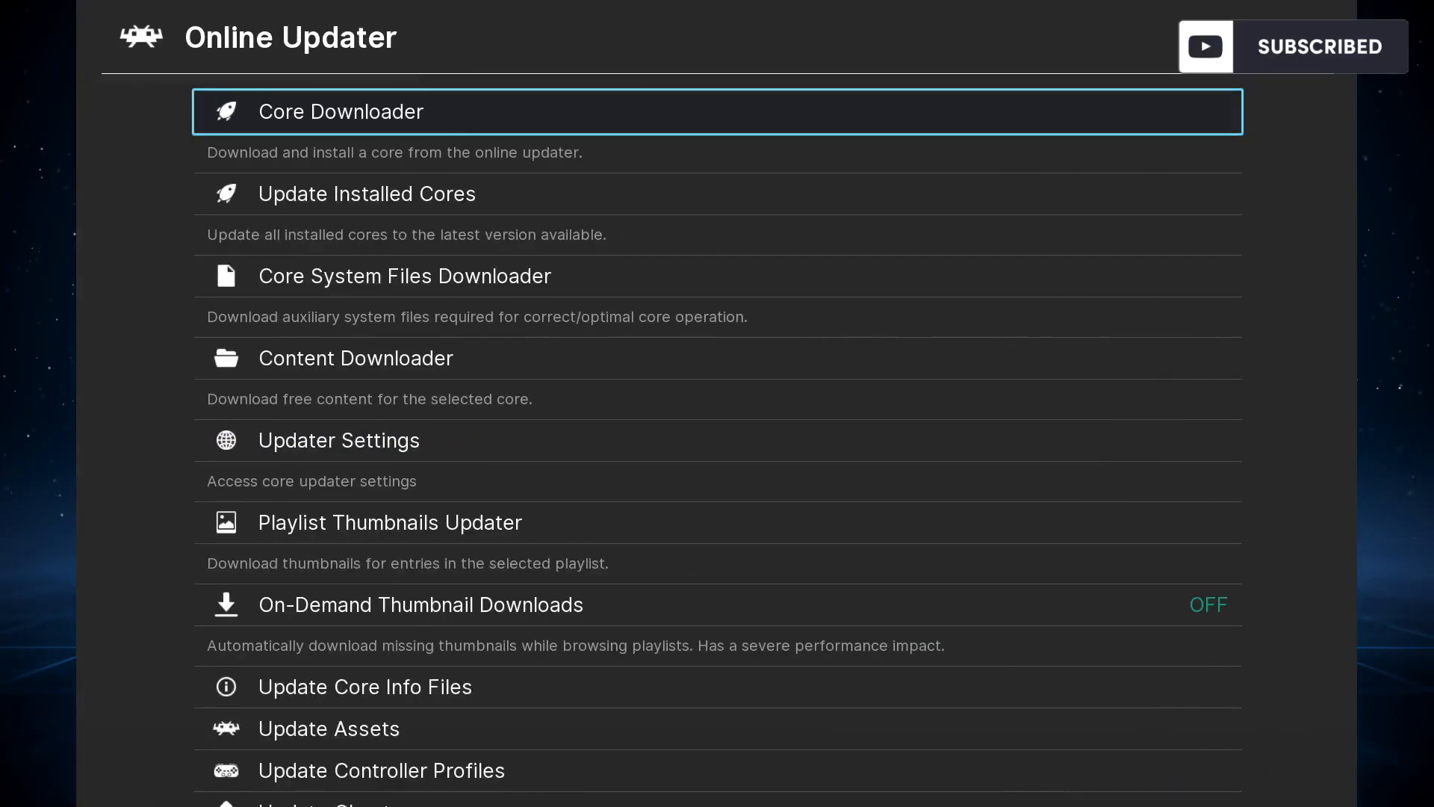
scroll("down", 3)
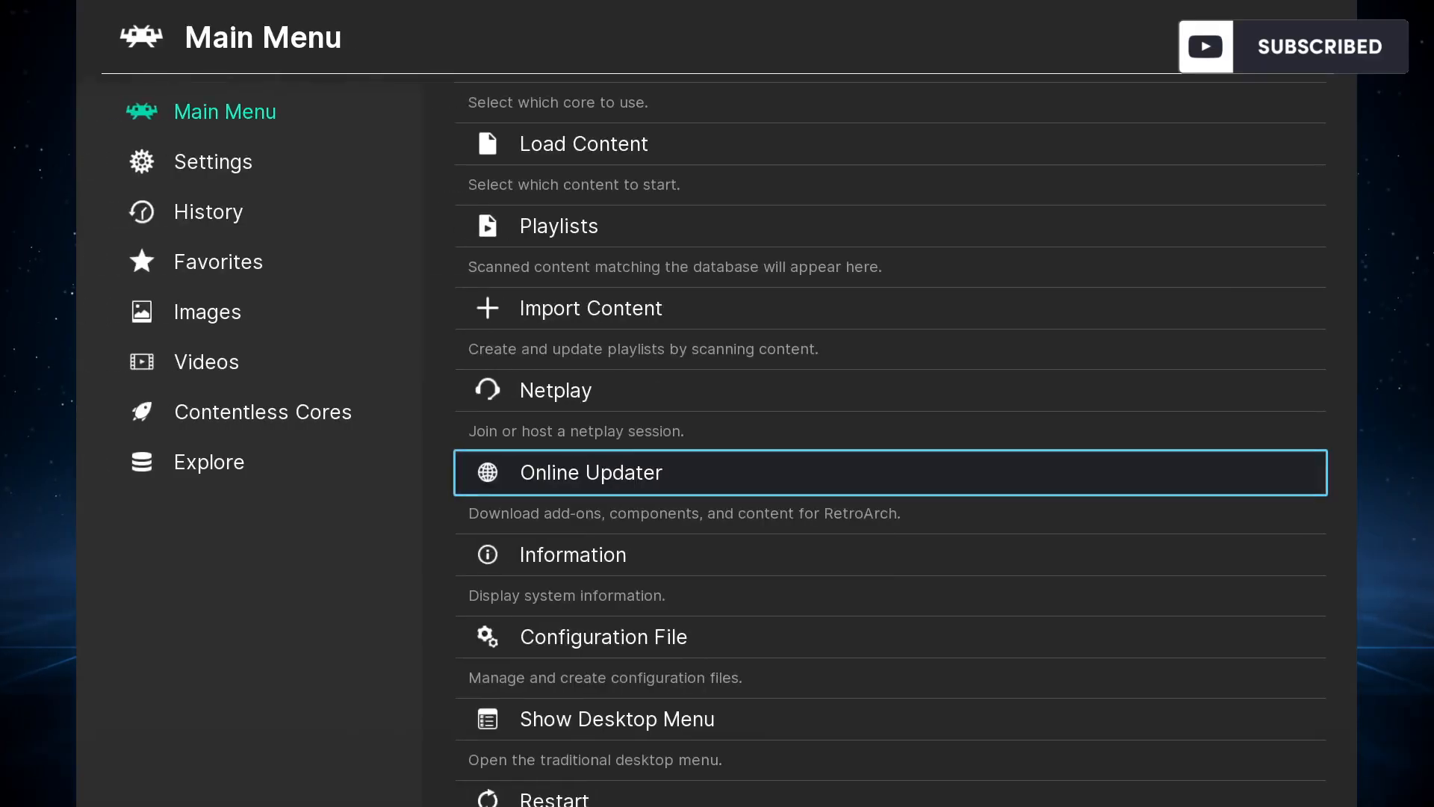
key("up")
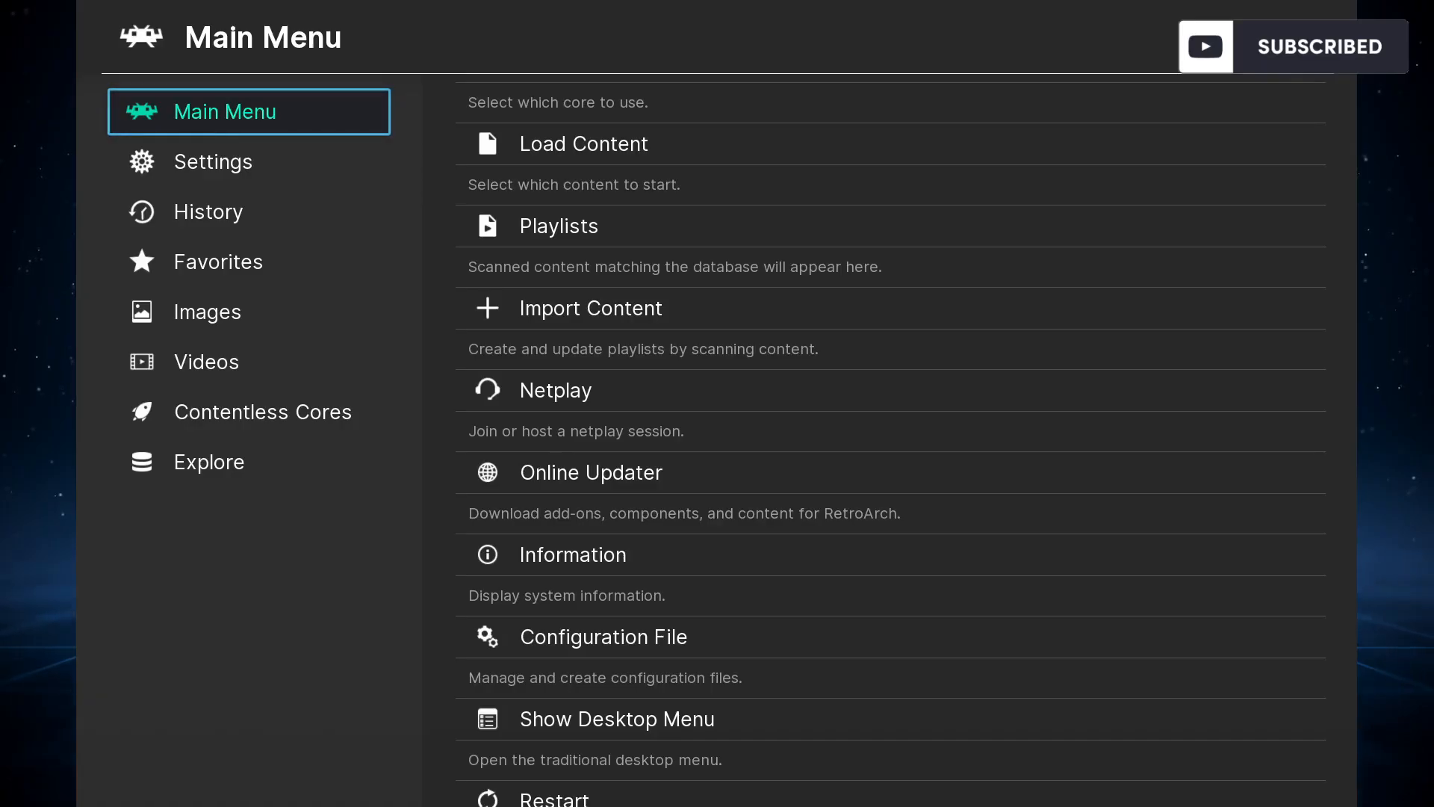
Set Shader Sub-frames to 2 (120Hz display) under Settings > Video > Synchronization.
left_click(213, 162)
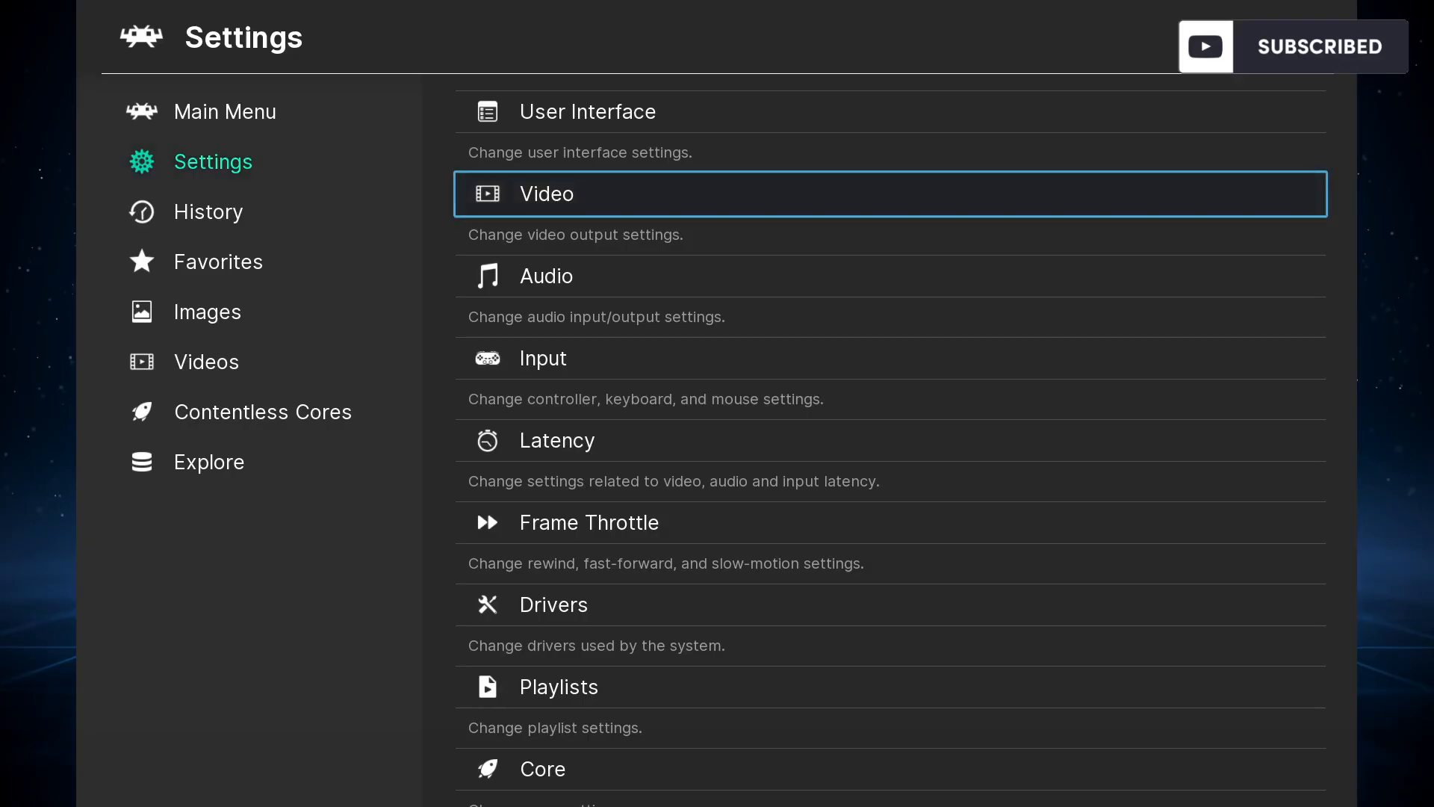
left_click(545, 193)
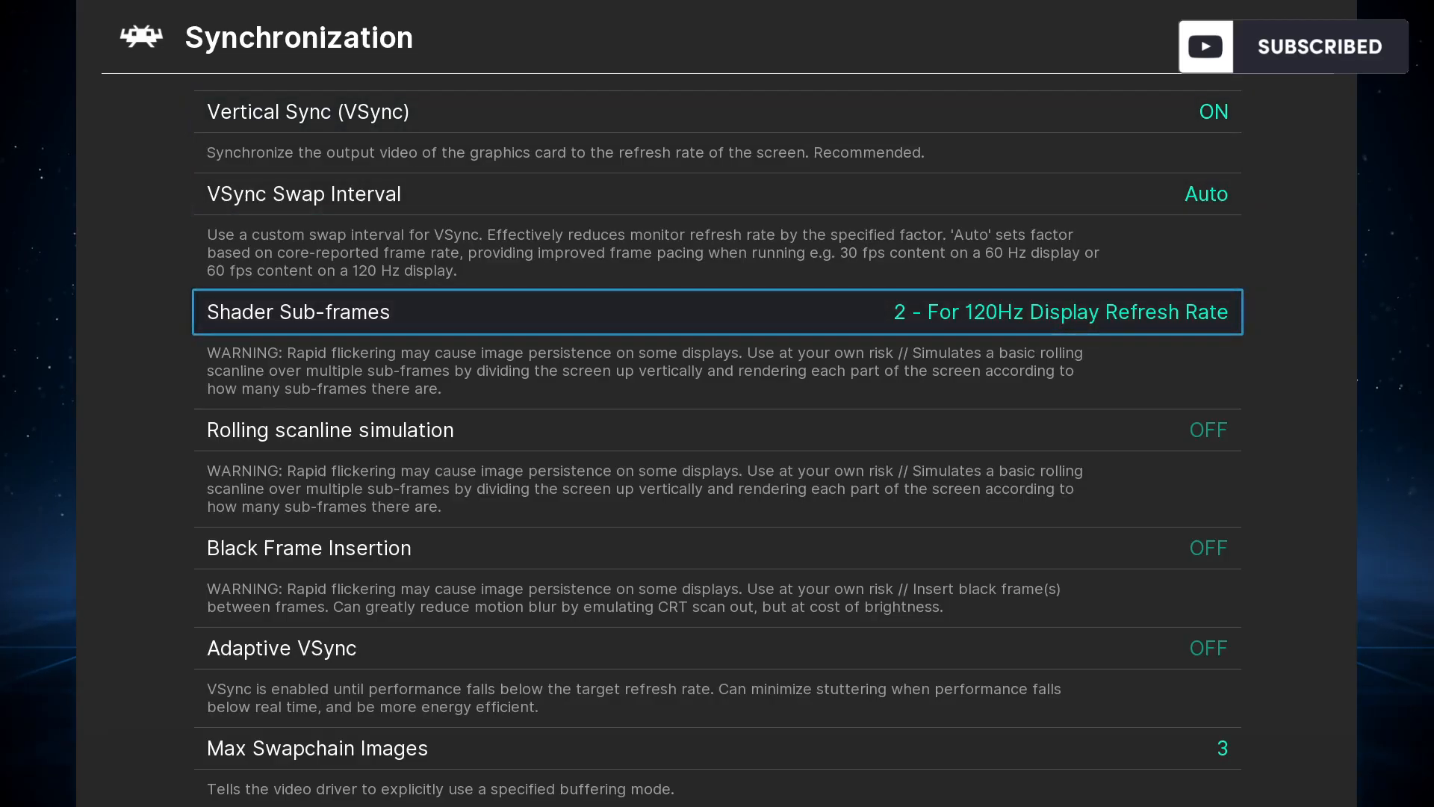
left_click(717, 310)
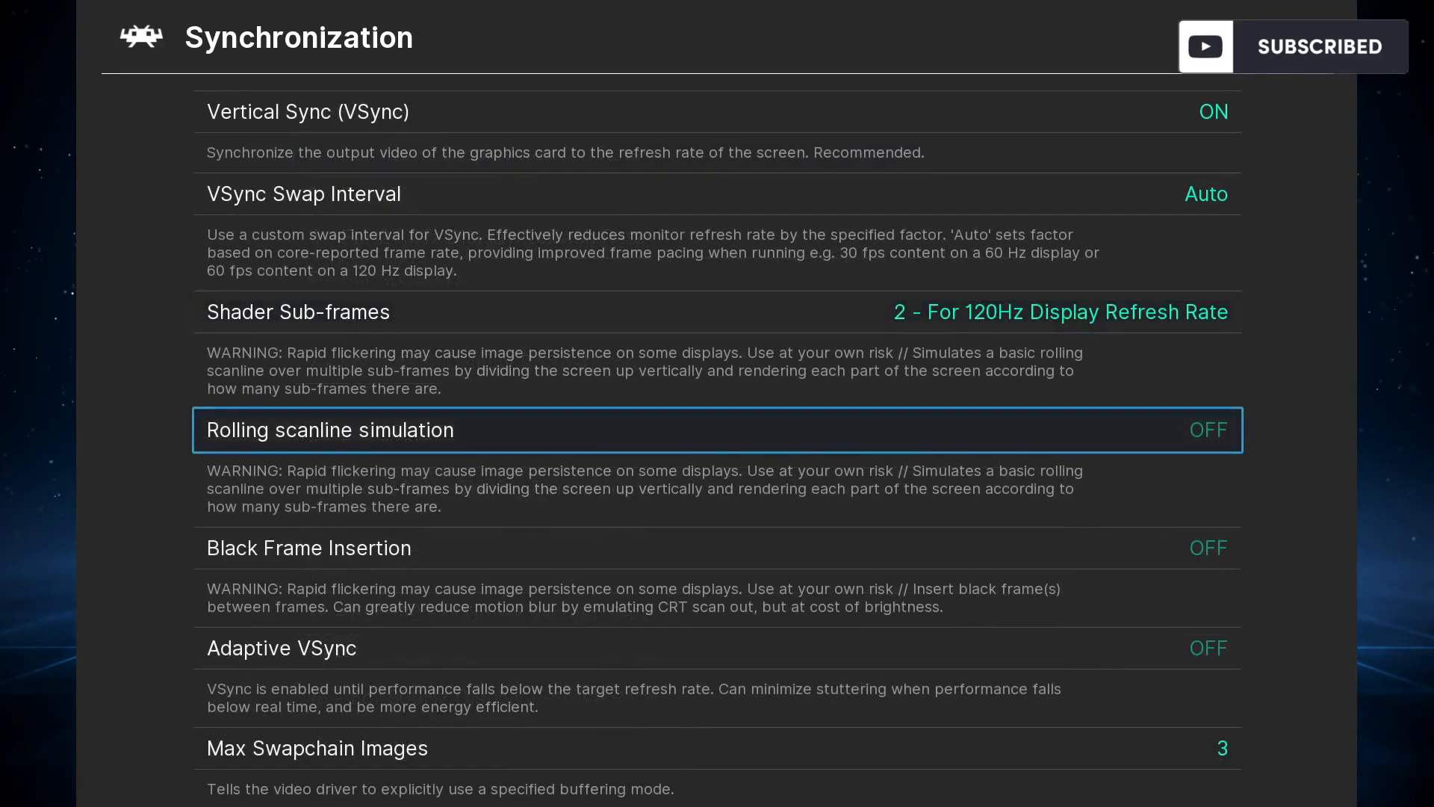
scroll("down", 3)
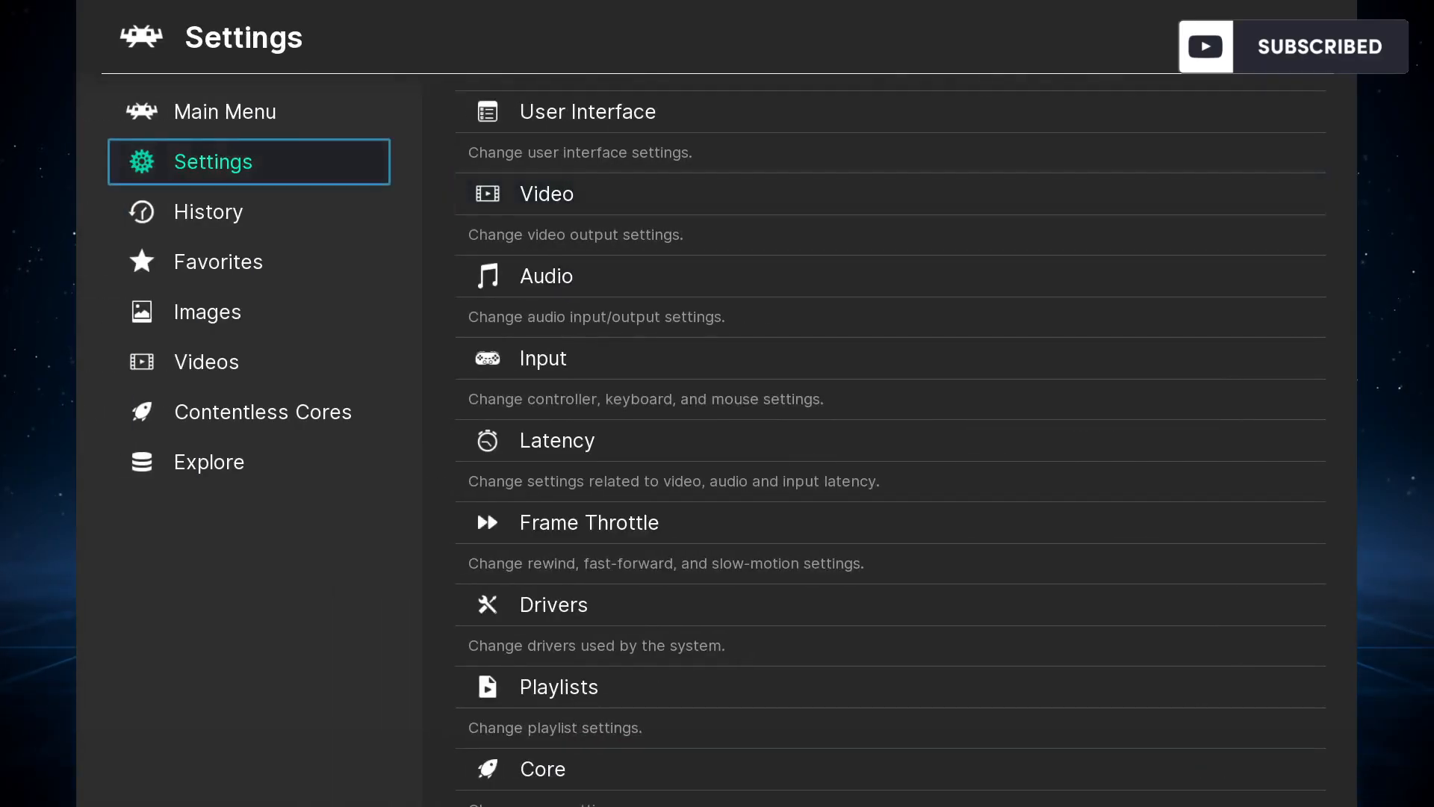
From the Main Menu, open Settings > Core and scroll through its options.
left_click(224, 111)
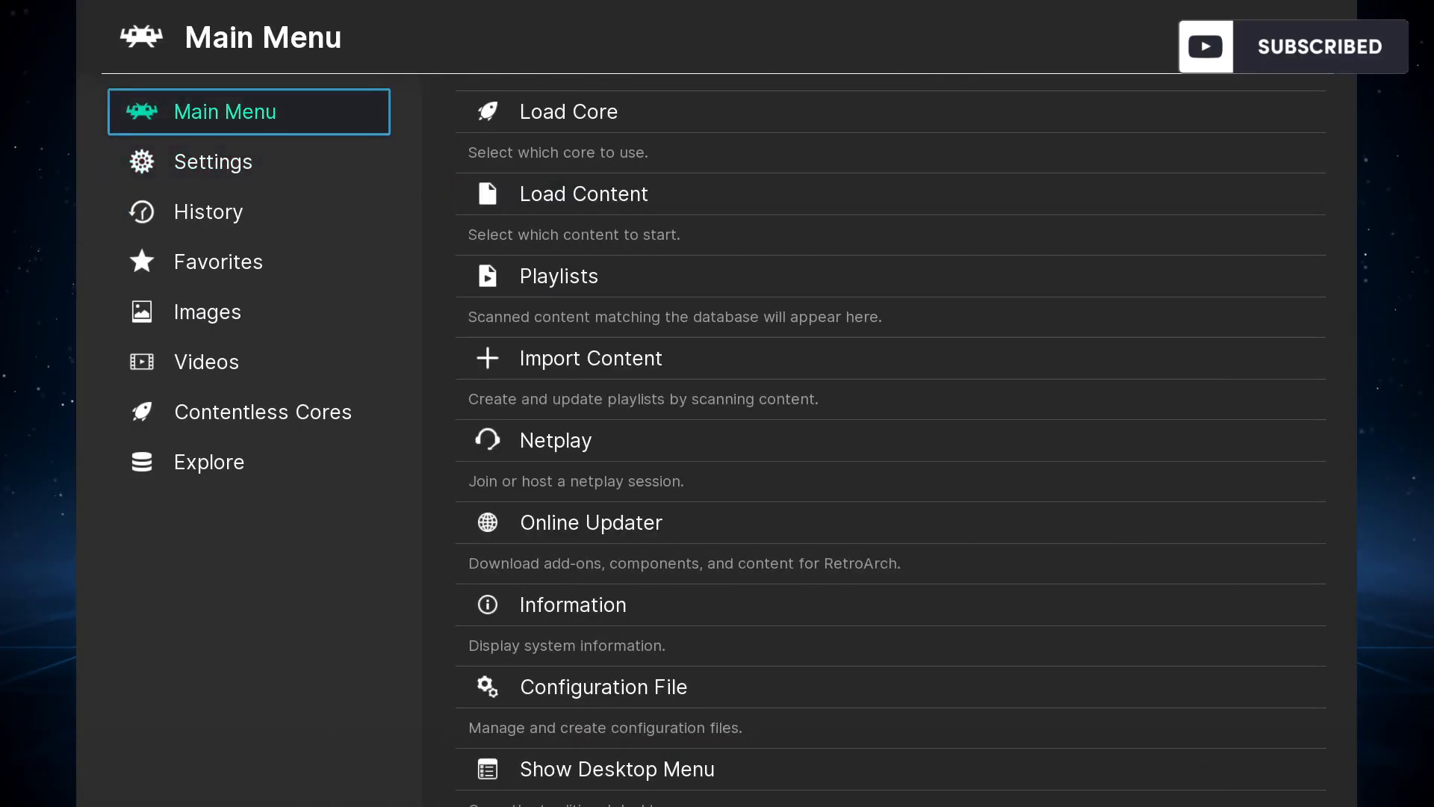
left_click(213, 162)
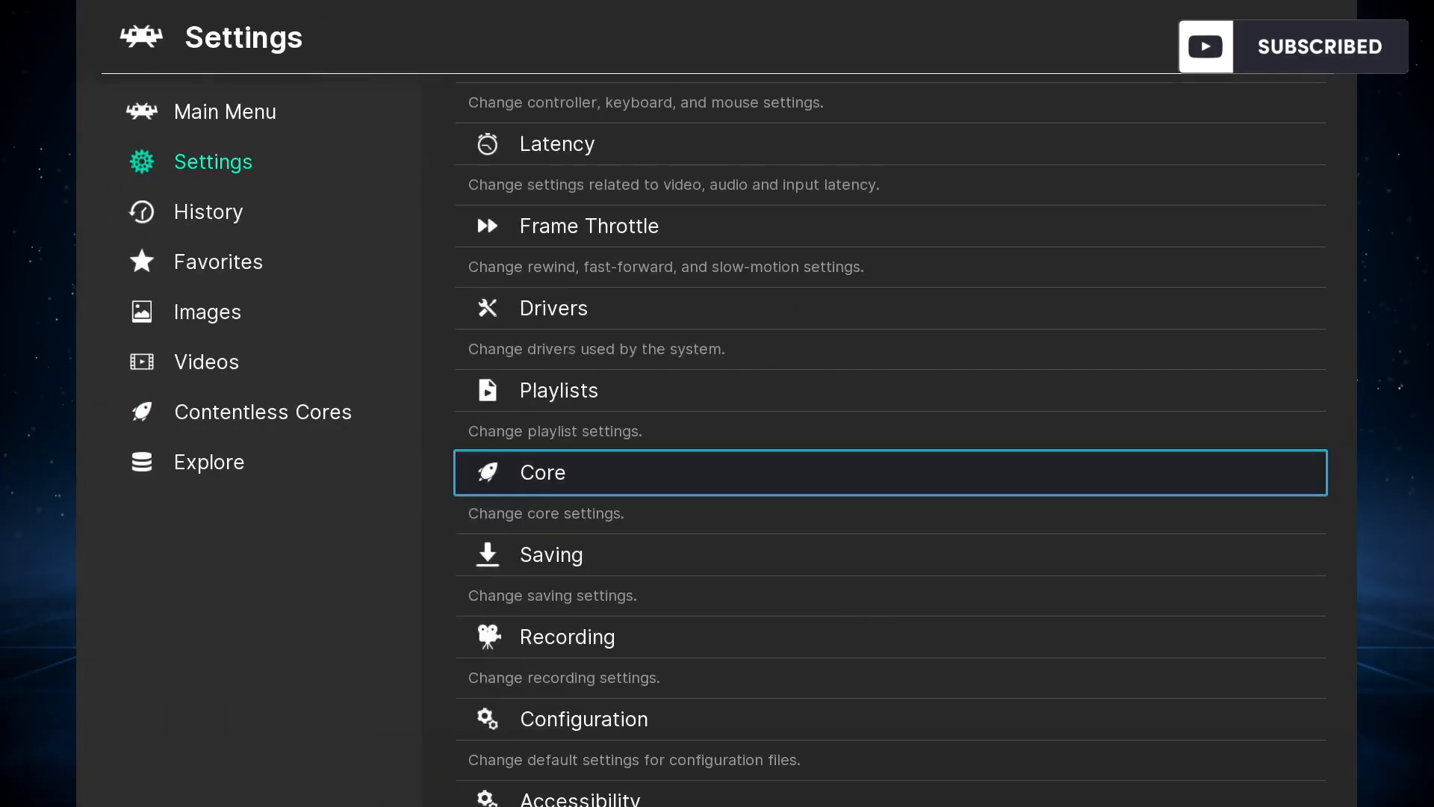
left_click(541, 472)
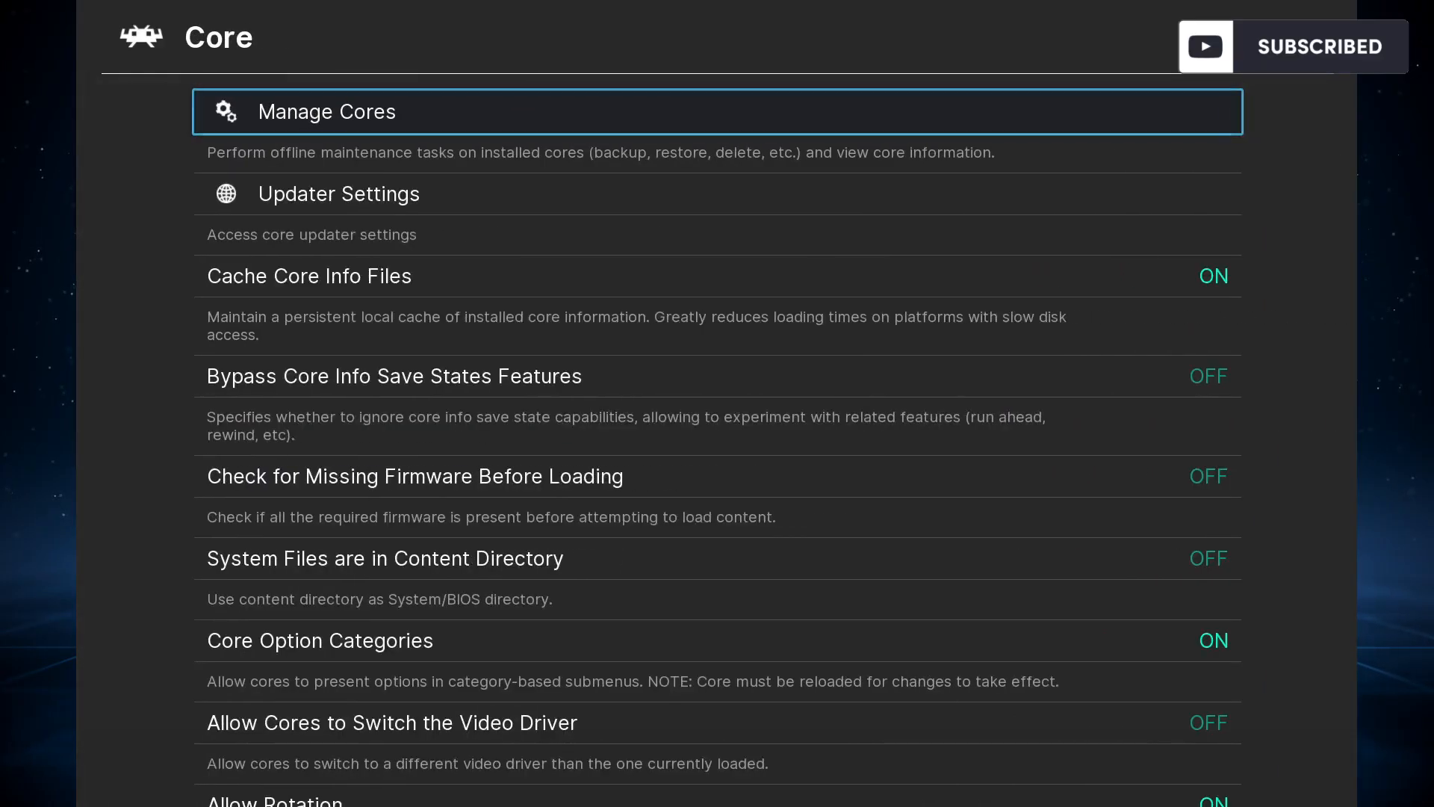
scroll("down", 3)
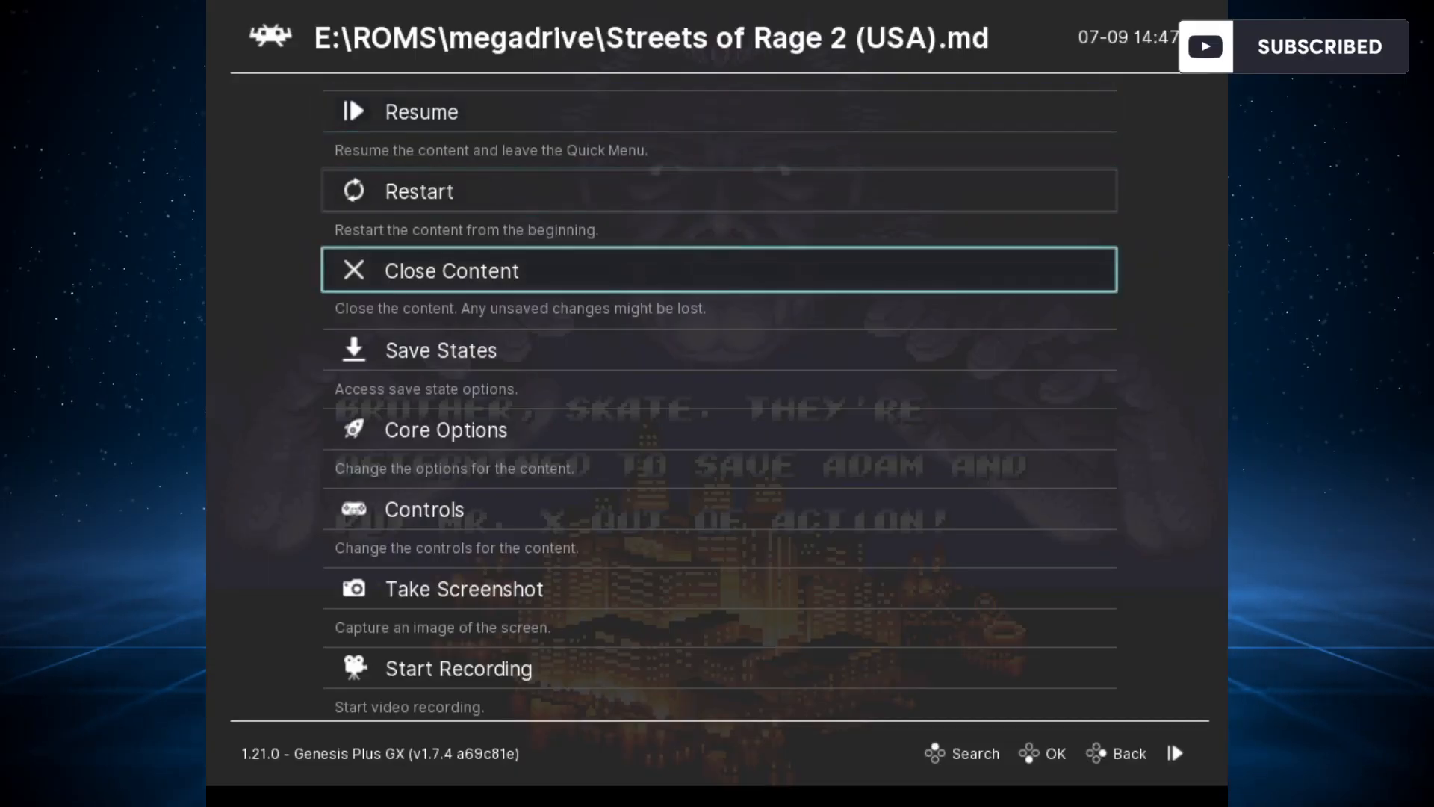
Browse Load Preset into shaders_slang/subframe-bfi and highlight the crt-beam-simulator preset.
scroll("down", 3)
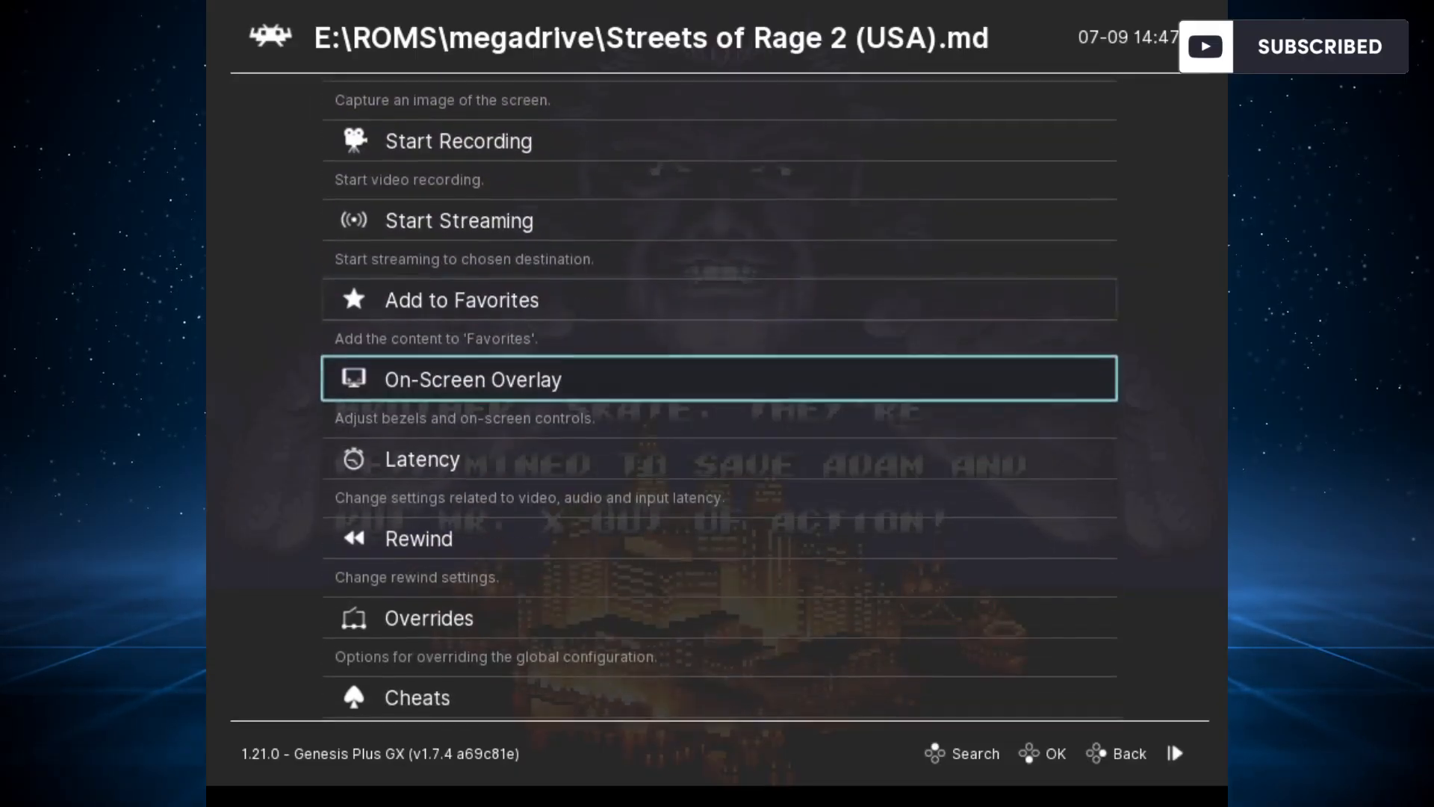
scroll("down", 3)
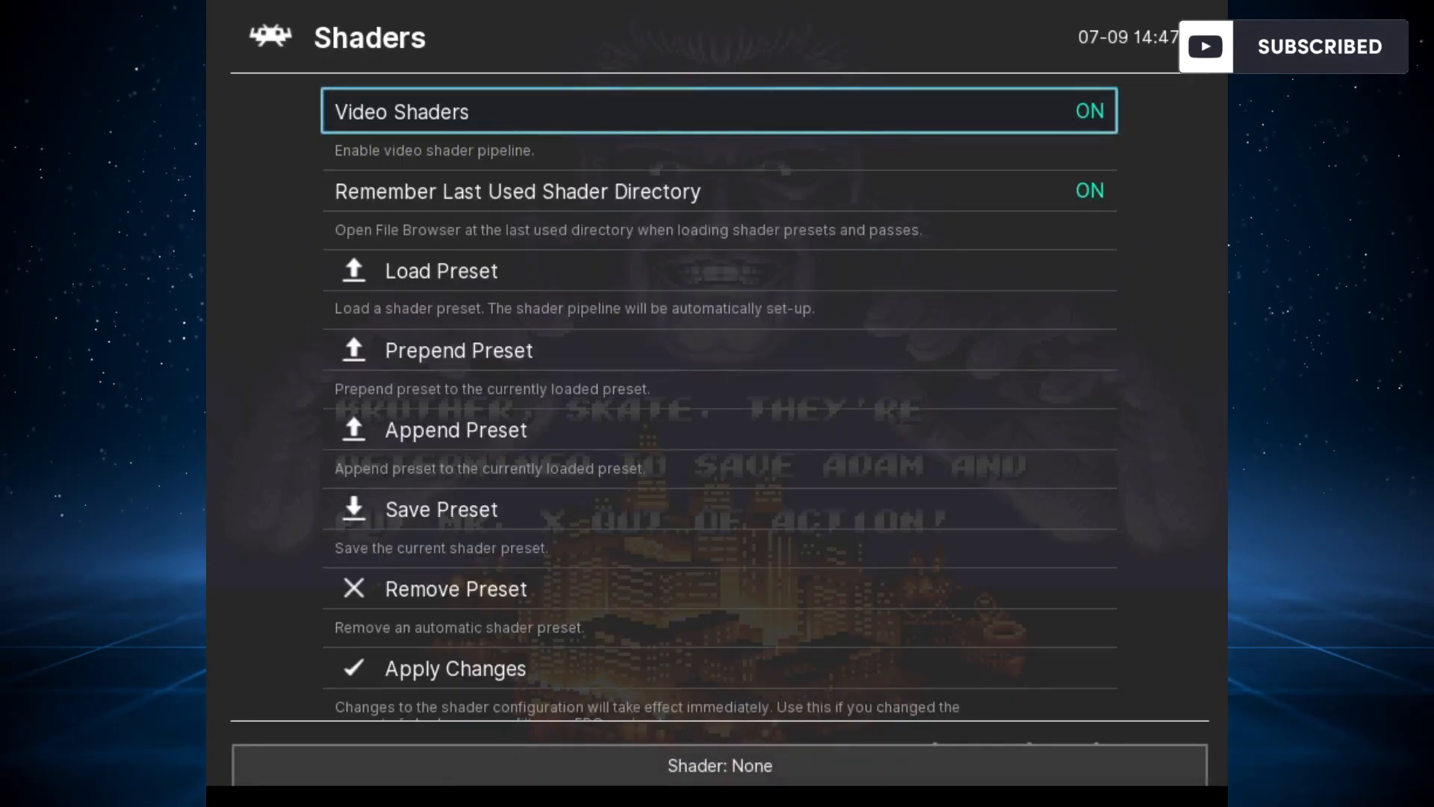
key("Down")
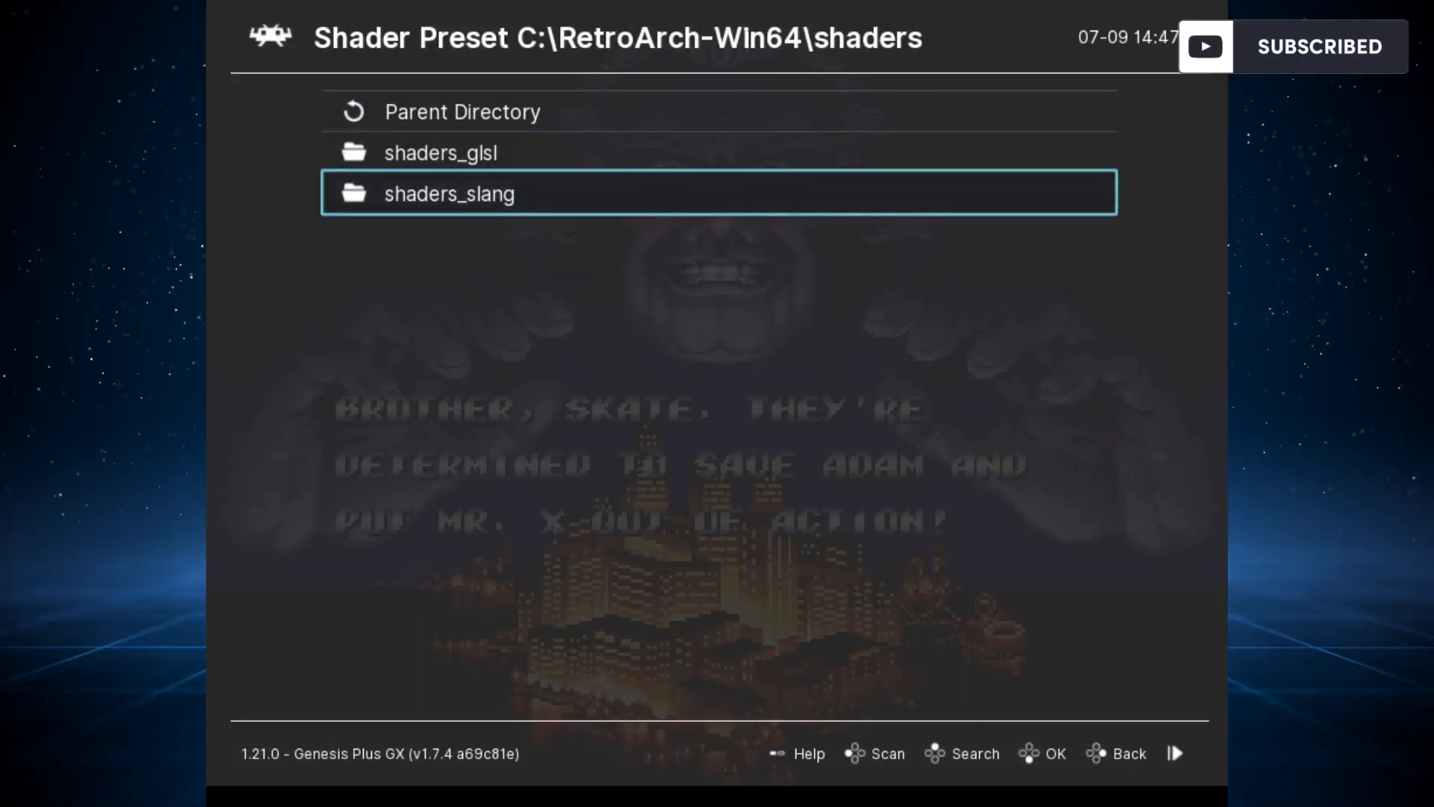
left_click(448, 192)
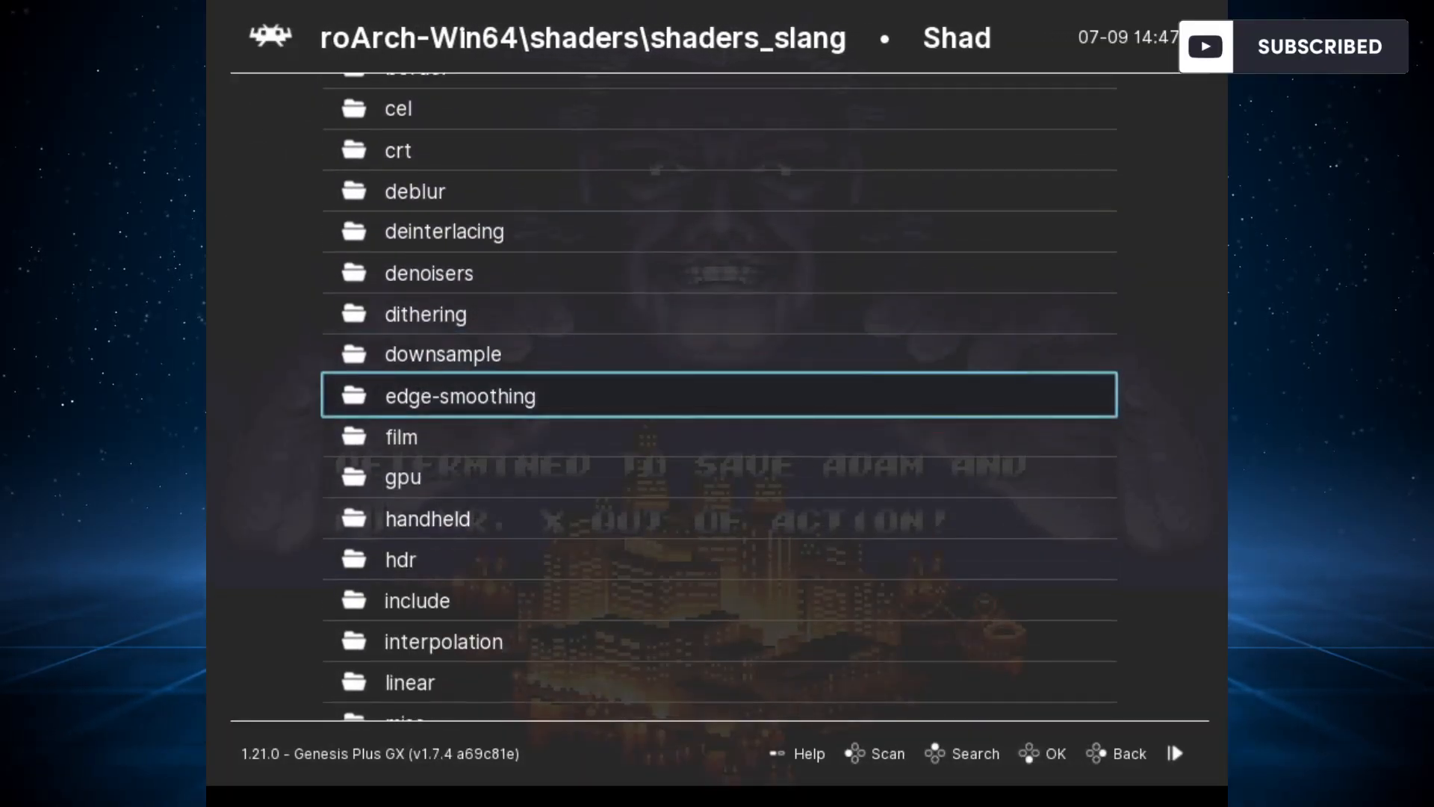
scroll("down", 3)
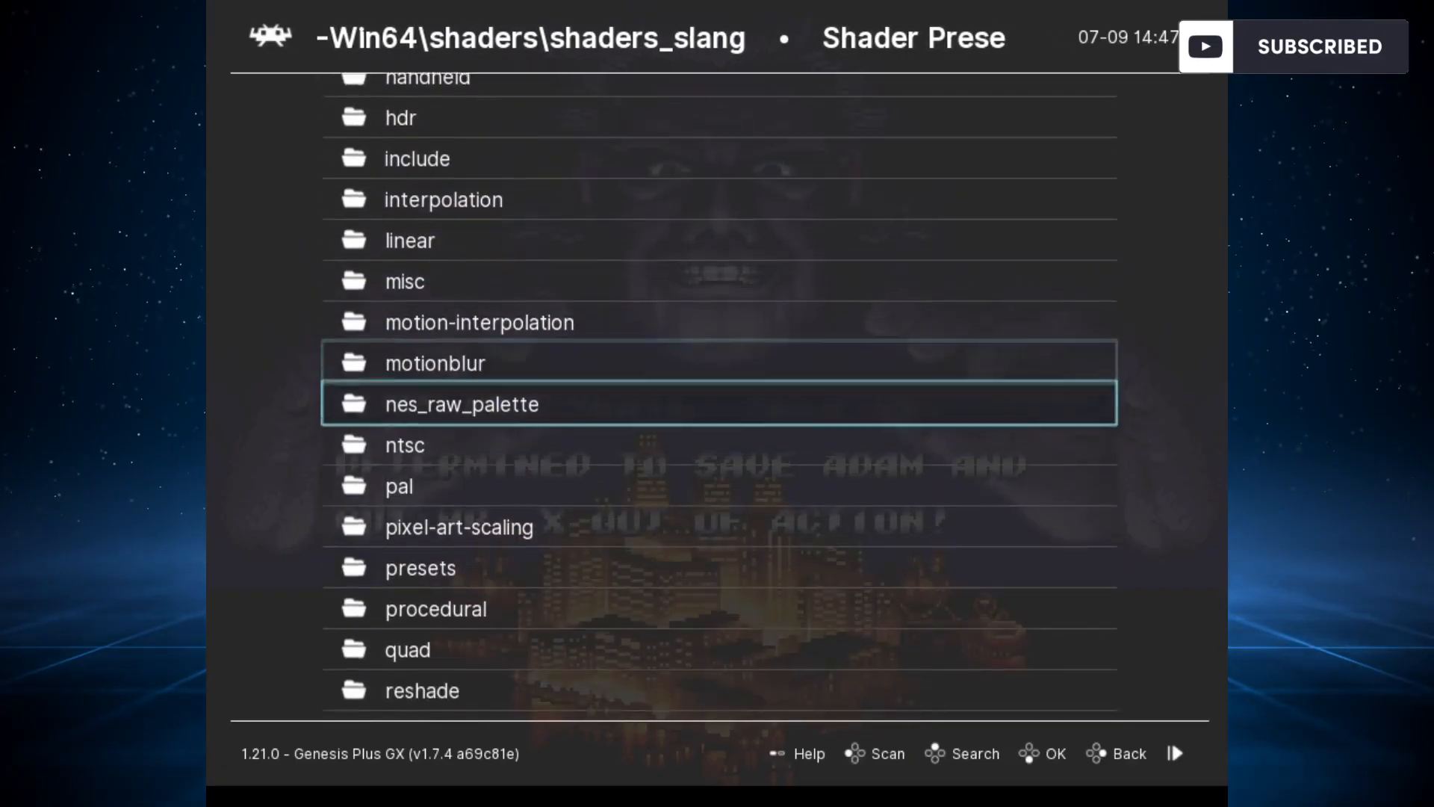
scroll("down", 3)
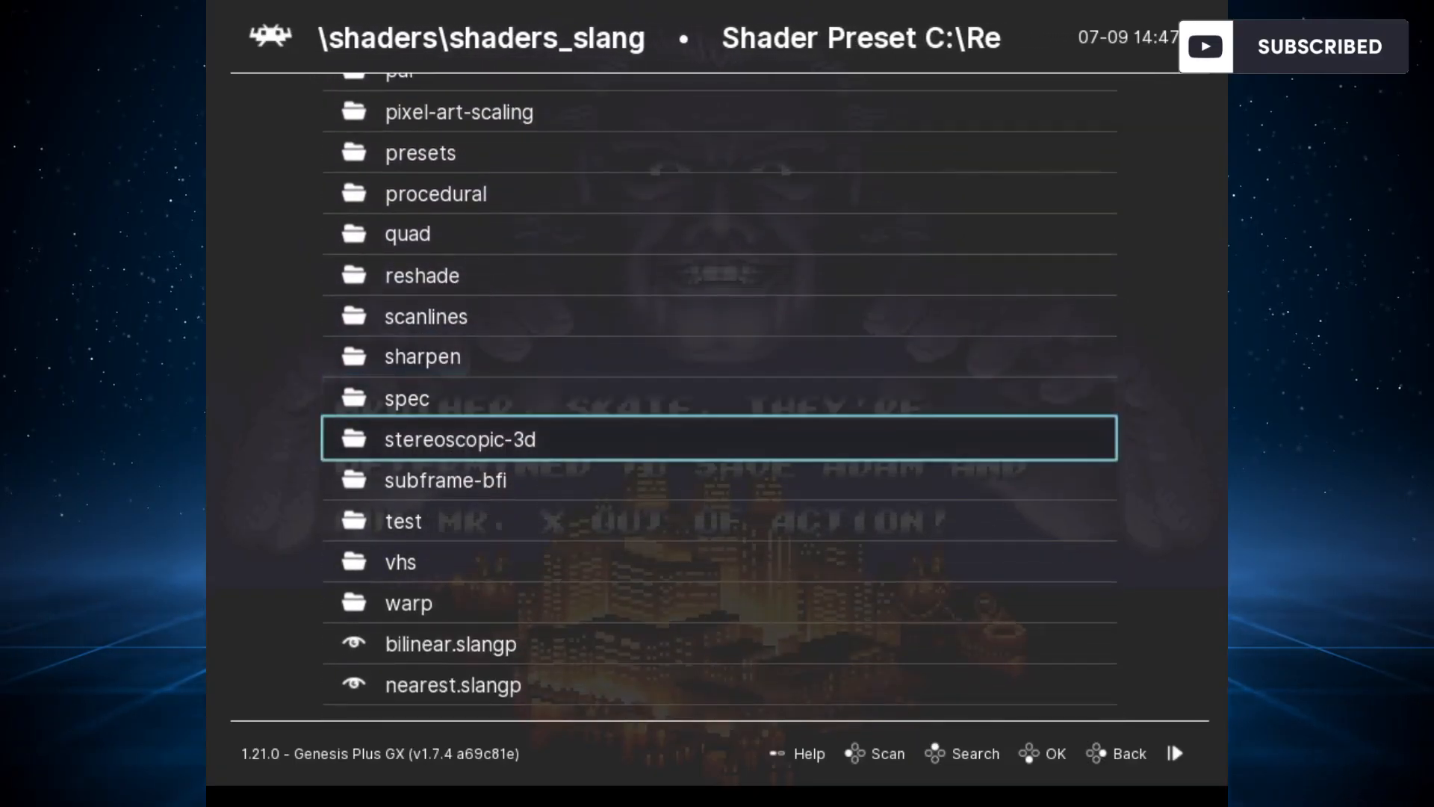
key("Down")
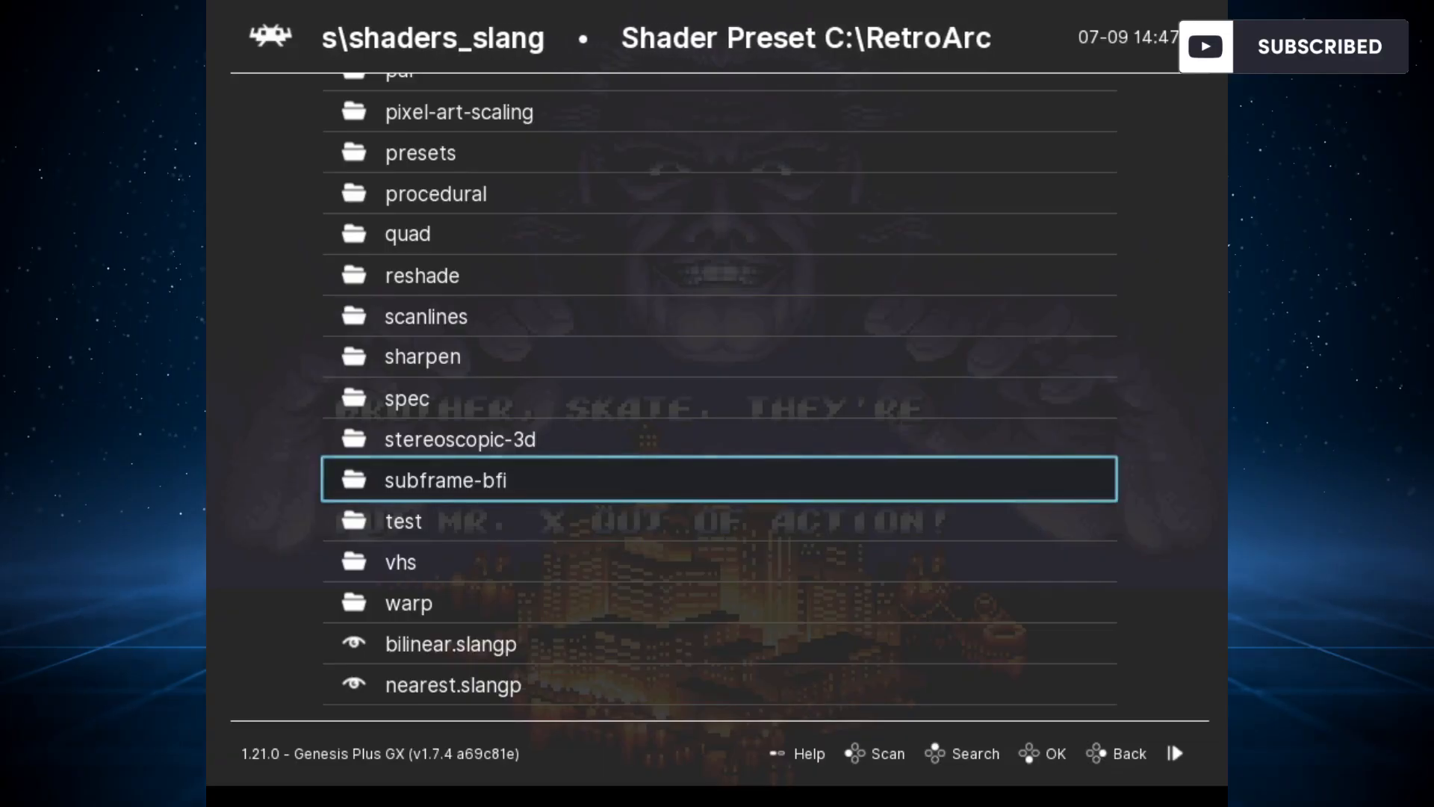
left_click(445, 479)
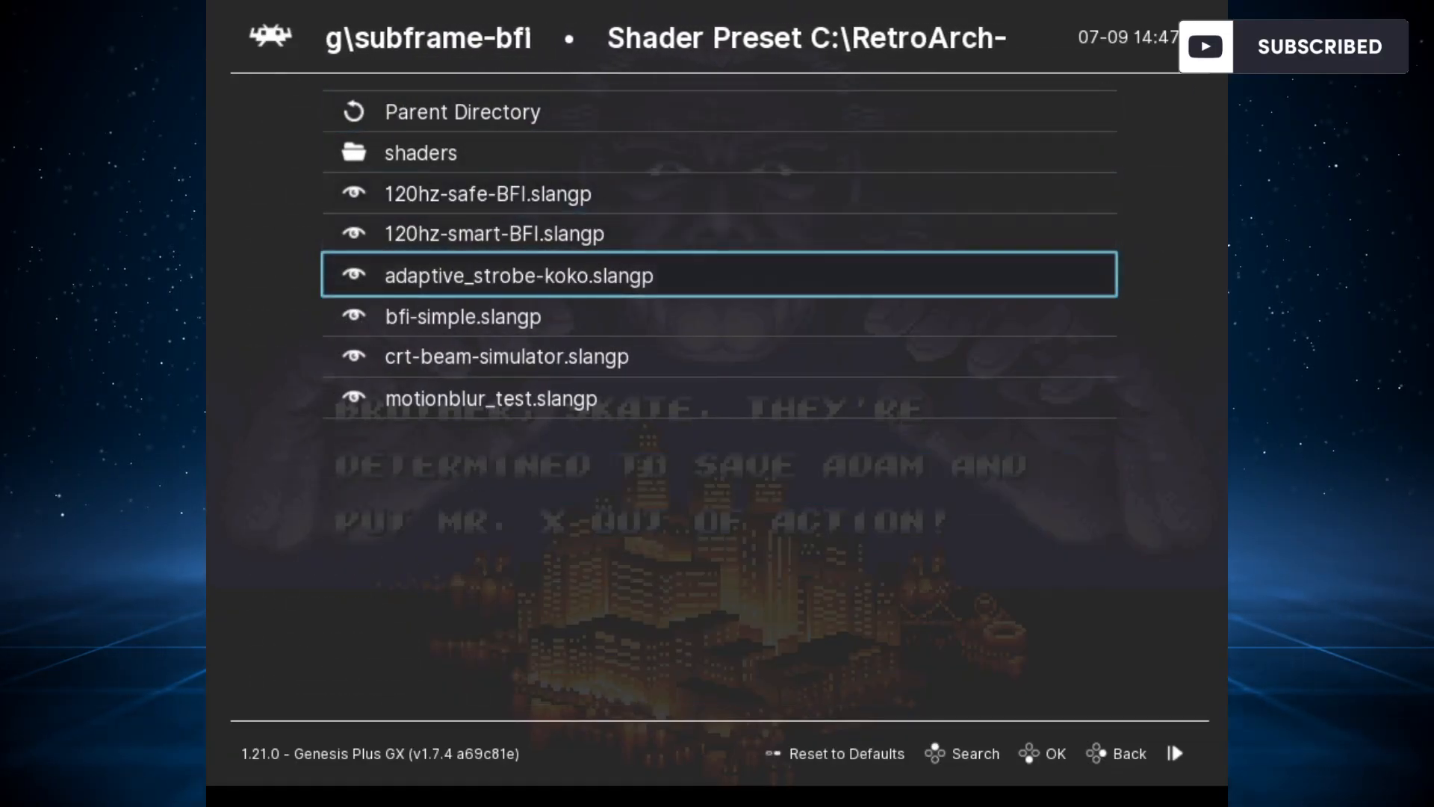
key("down")
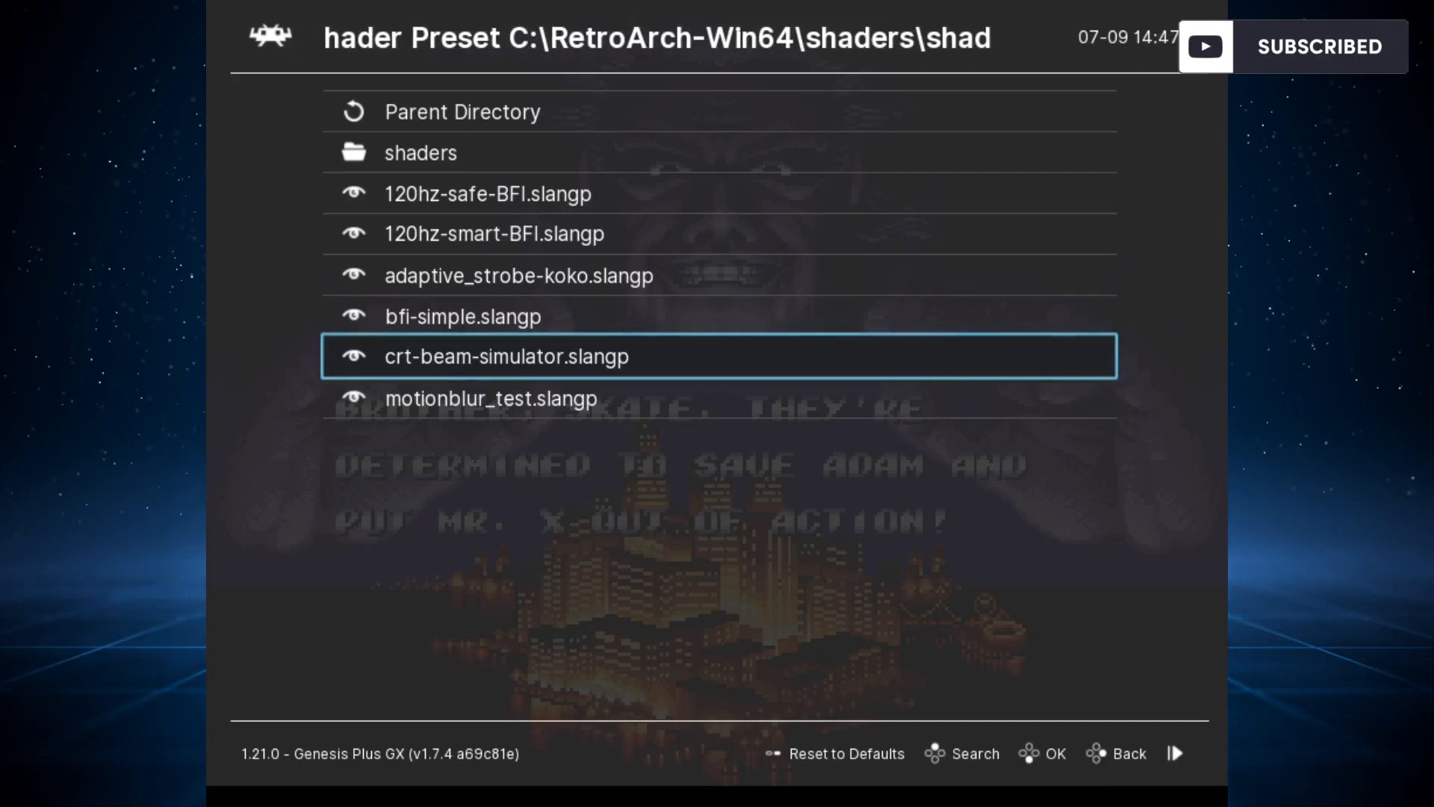
Load crt-beam-simulator.slangp and press Enter past the Streets of Rage 2 title screen.
left_click(506, 355)
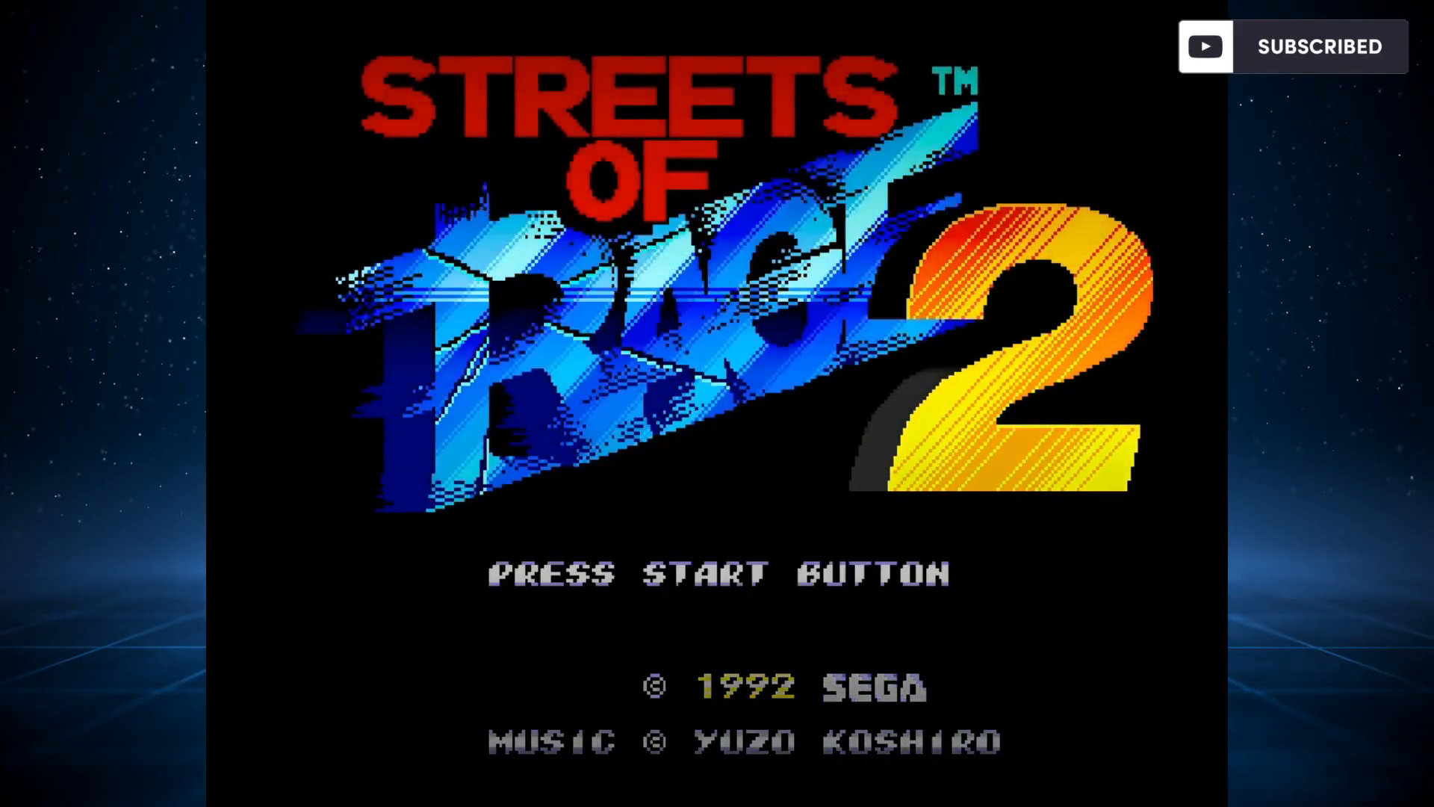
key("enter")
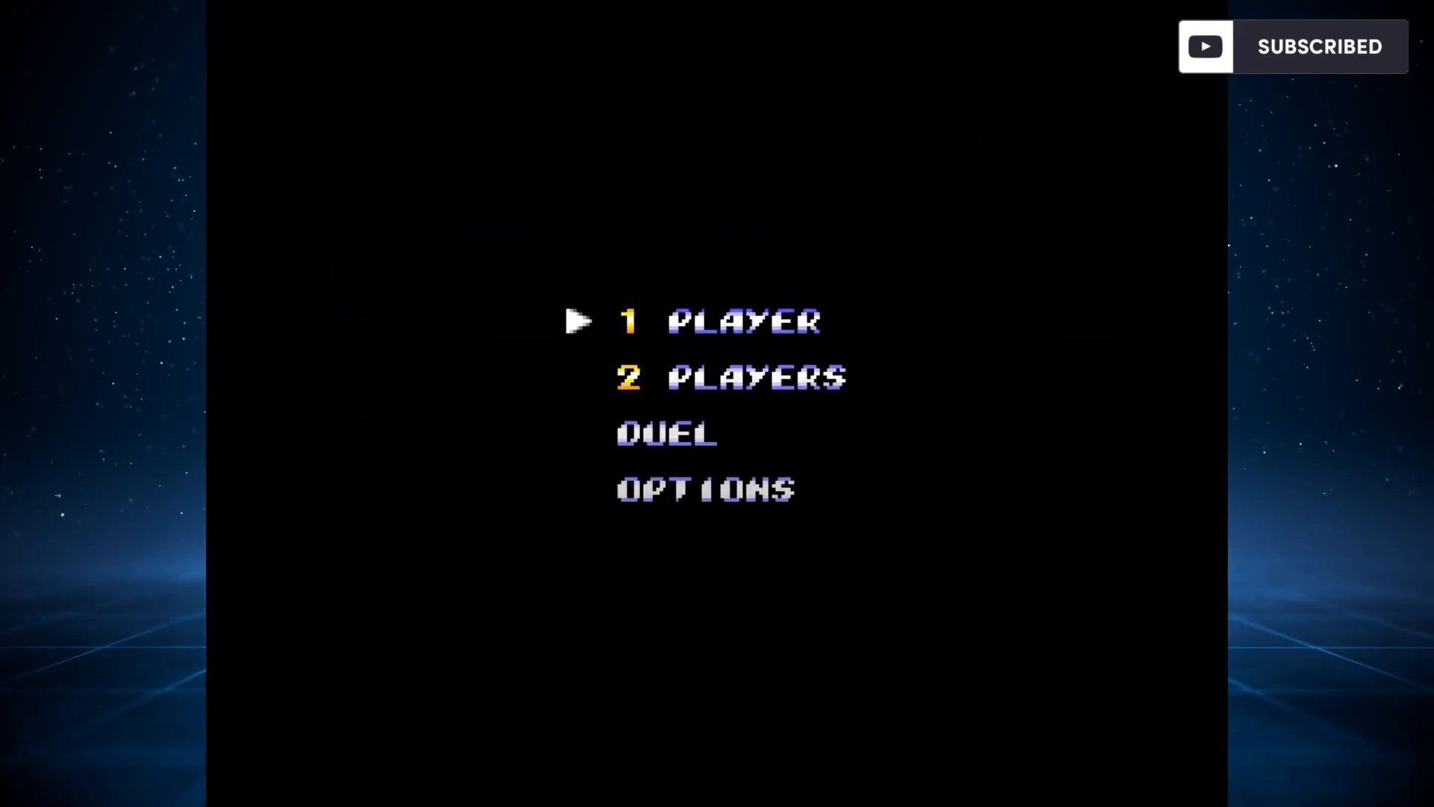